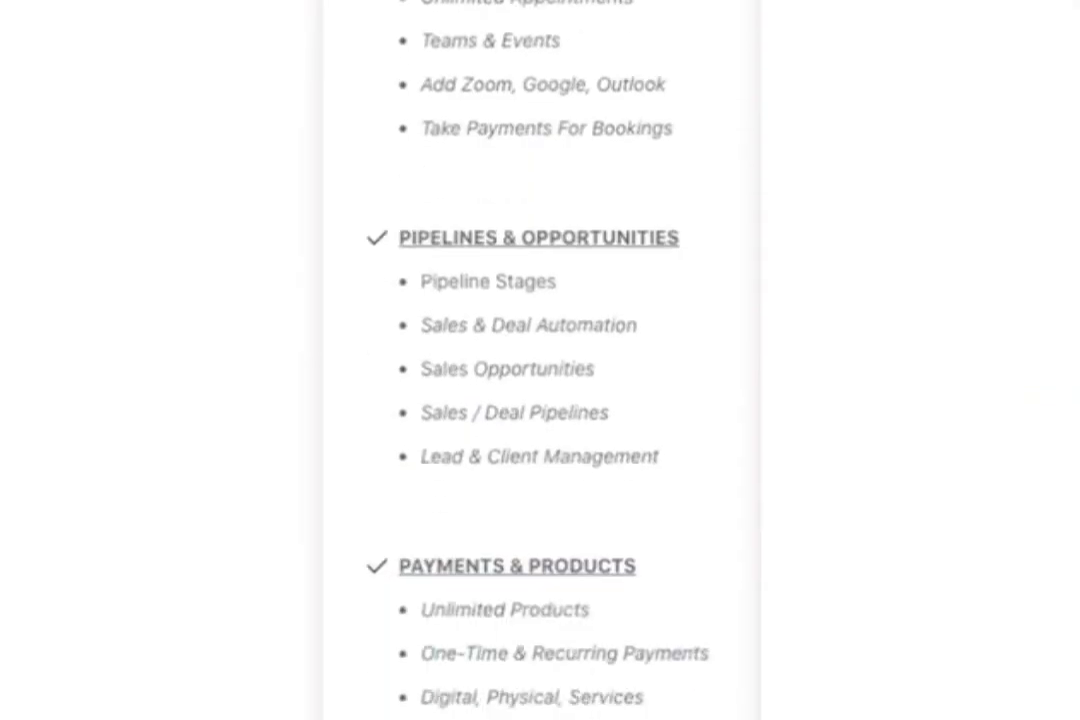
Reveal the completed 'Finish account setup' steps and follow the sender authentication link.
{"action": "scroll", "scroll_direction": "down", "scroll_amount": 3}
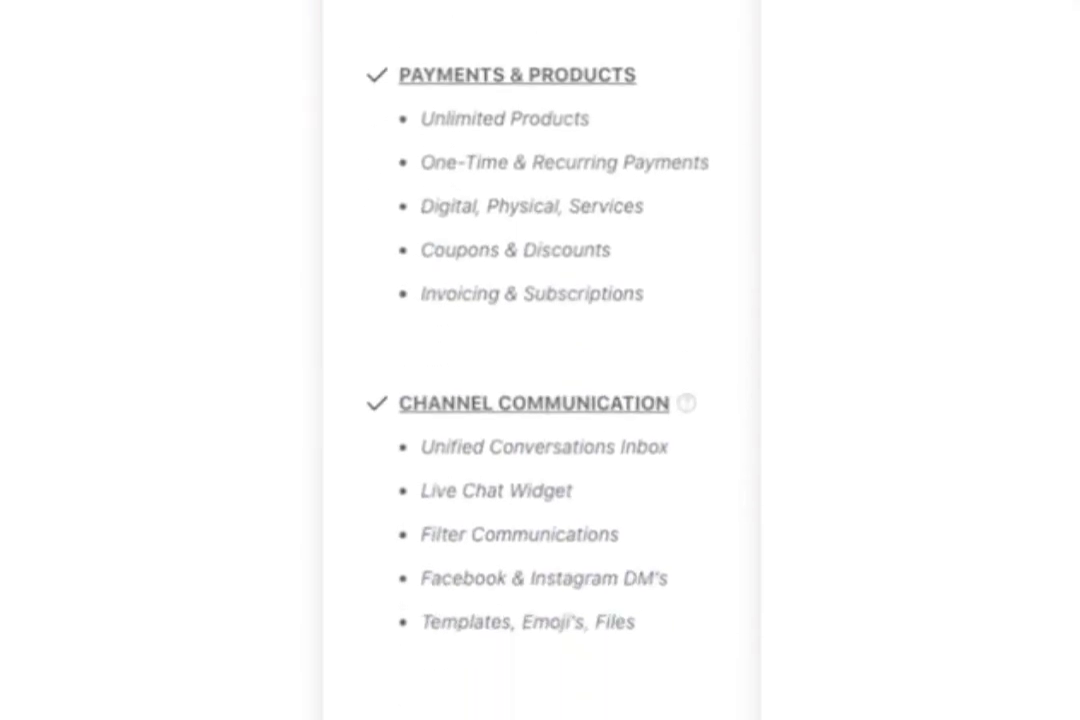
{"action": "scroll", "scroll_direction": "down", "scroll_amount": 3}
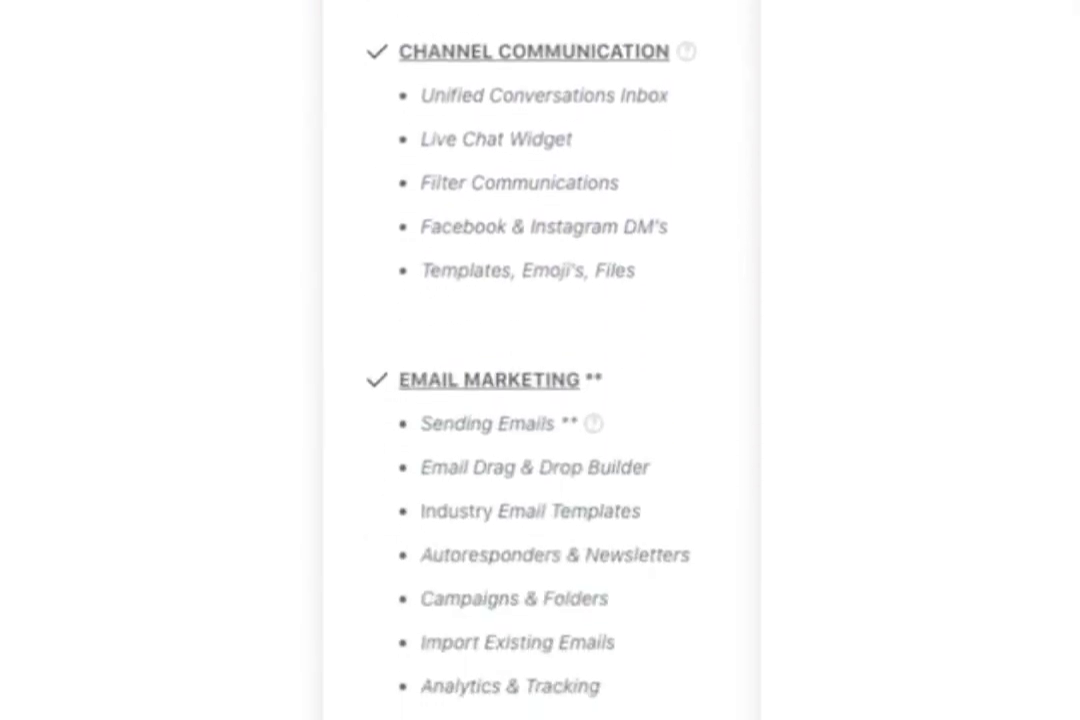
{"action": "scroll", "scroll_direction": "down", "scroll_amount": 3}
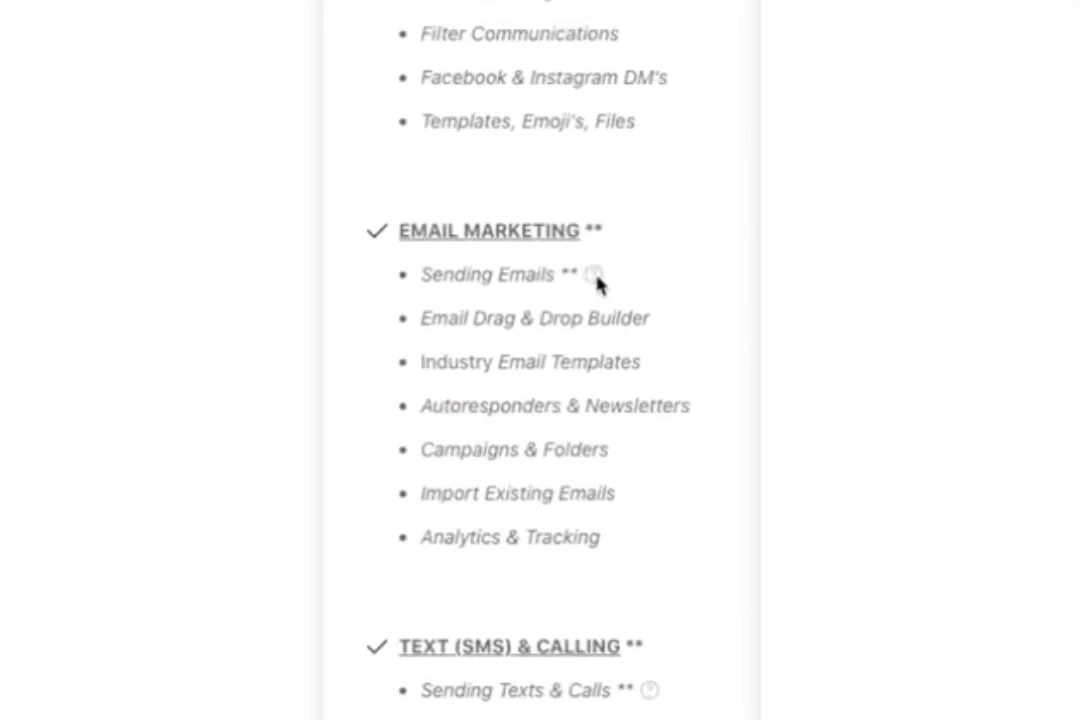
{"action": "mouse_move", "coordinate": [594, 276]}
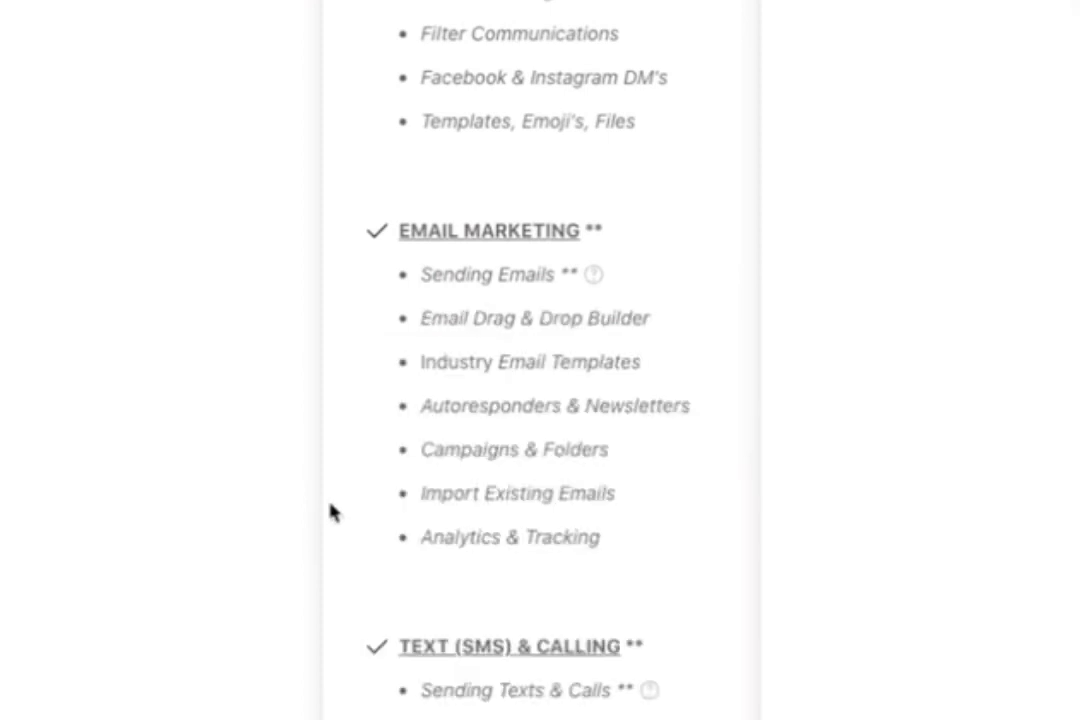
{"action": "scroll", "scroll_direction": "down", "scroll_amount": 3}
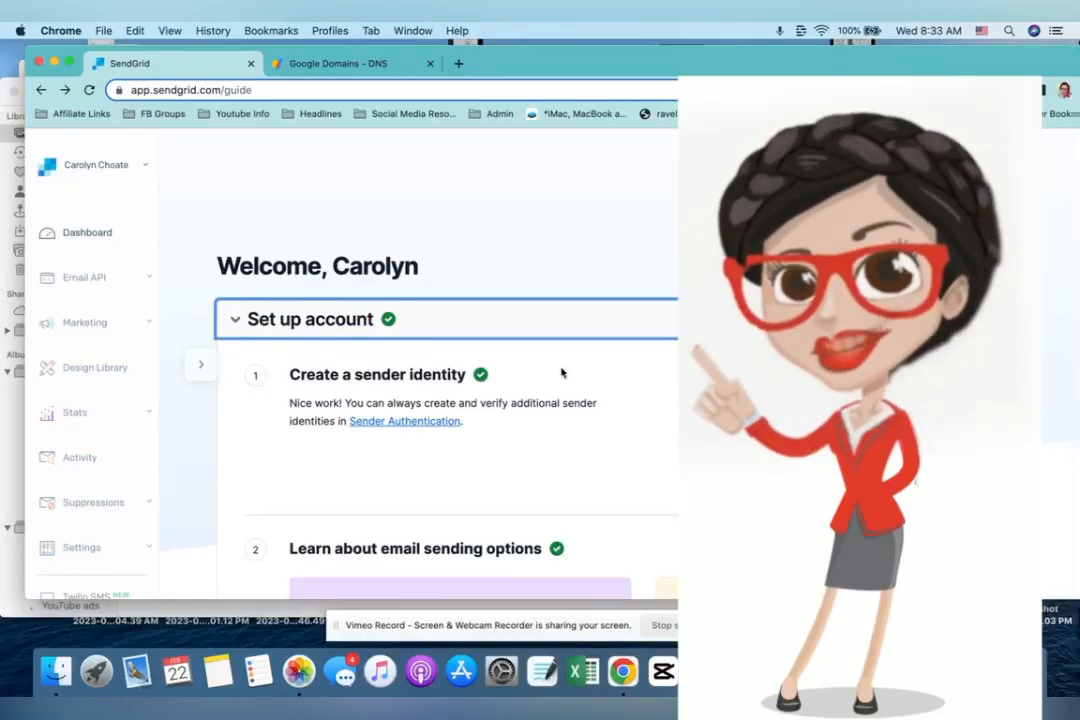
{"action": "scroll", "scroll_direction": "down", "scroll_amount": 3}
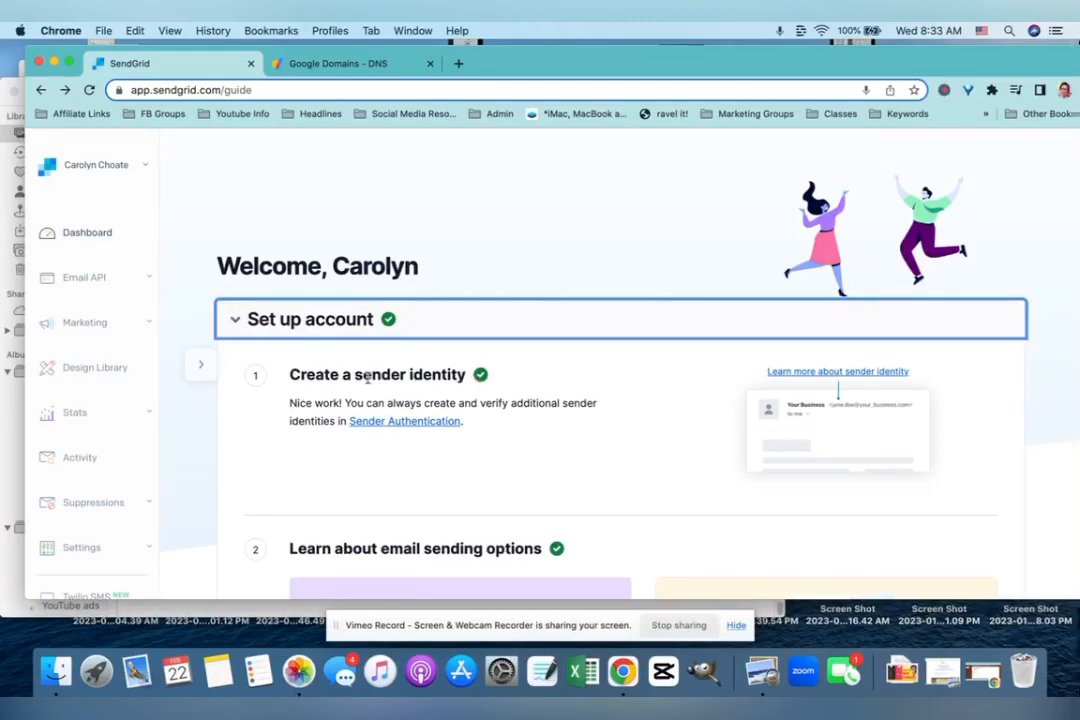
{"action": "scroll", "scroll_direction": "down", "scroll_amount": 3}
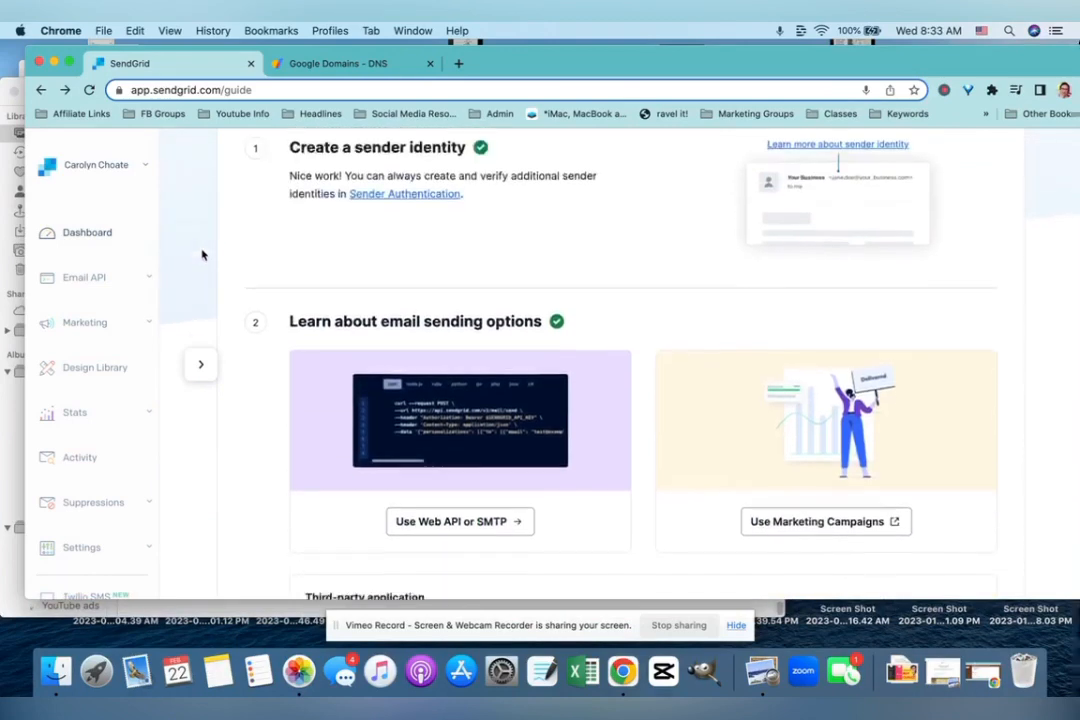
{"action": "scroll", "scroll_direction": "up", "scroll_amount": 3}
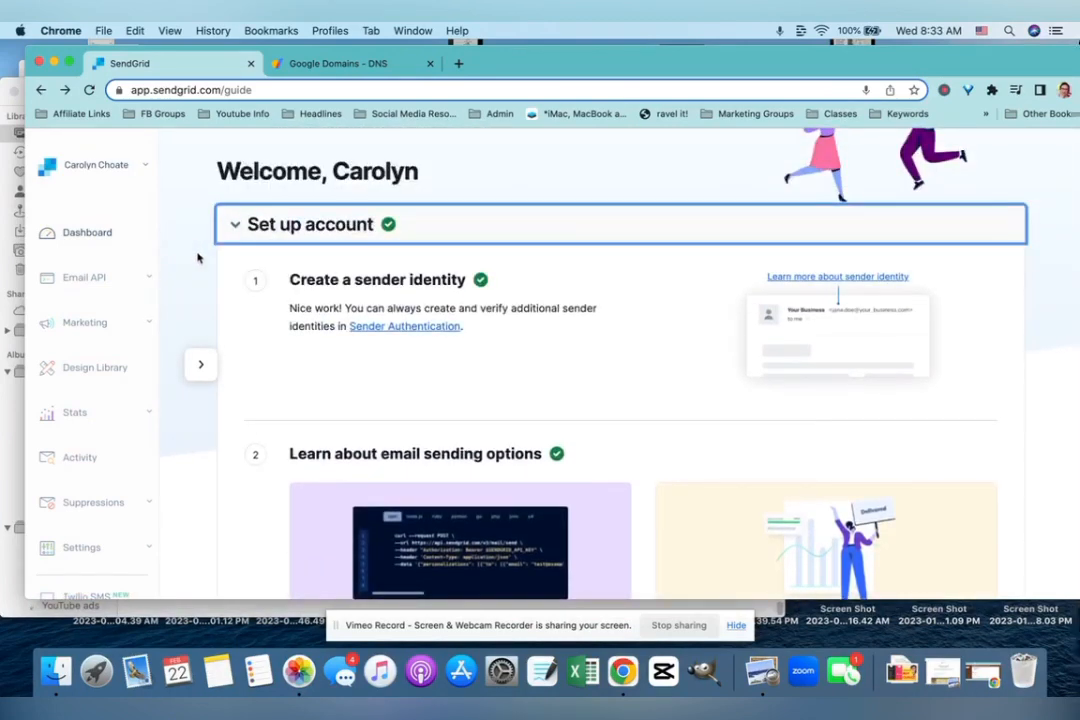
{"action": "scroll", "scroll_direction": "down", "scroll_amount": 3}
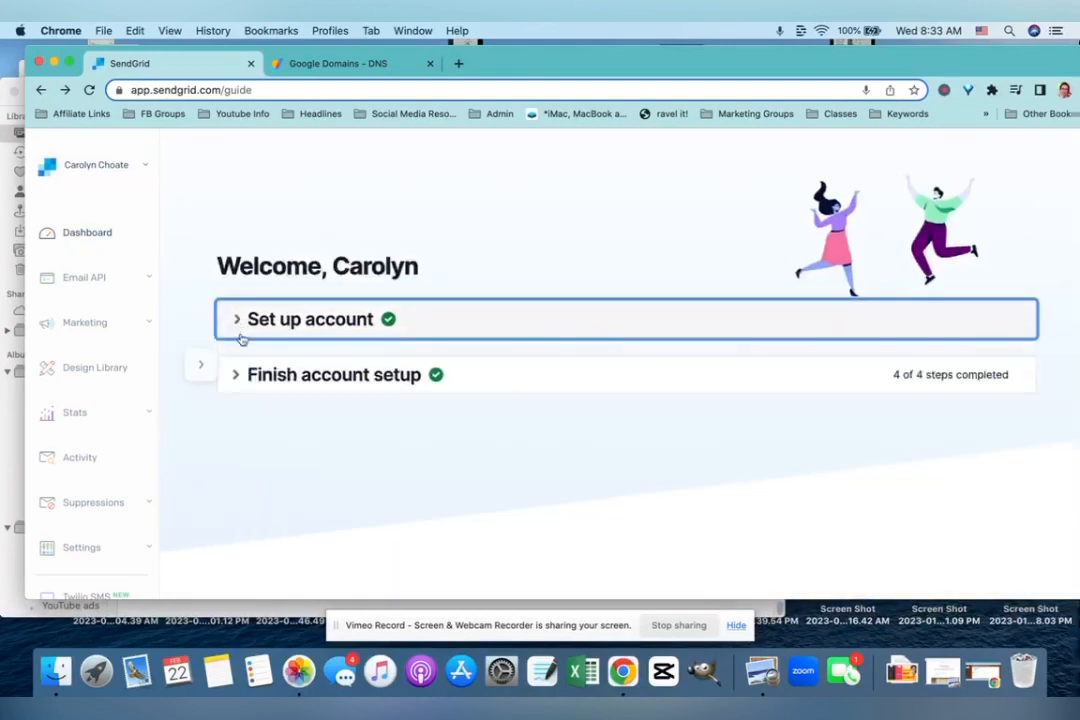
{"action": "left_click", "coordinate": [332, 374]}
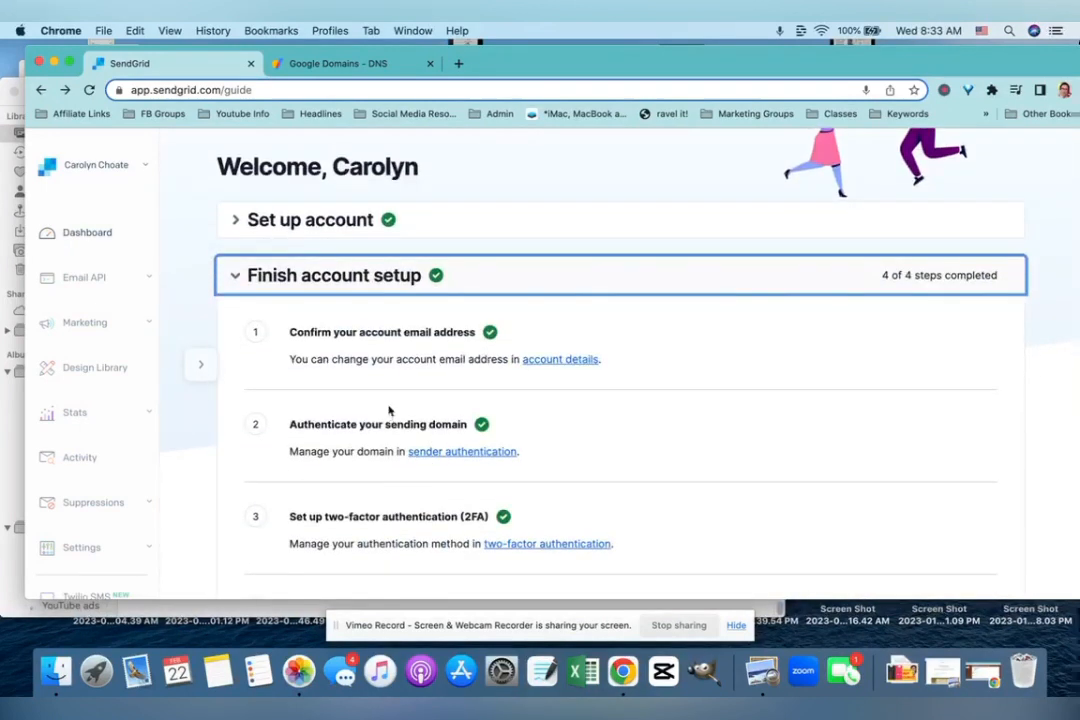
{"action": "mouse_move", "coordinate": [408, 424]}
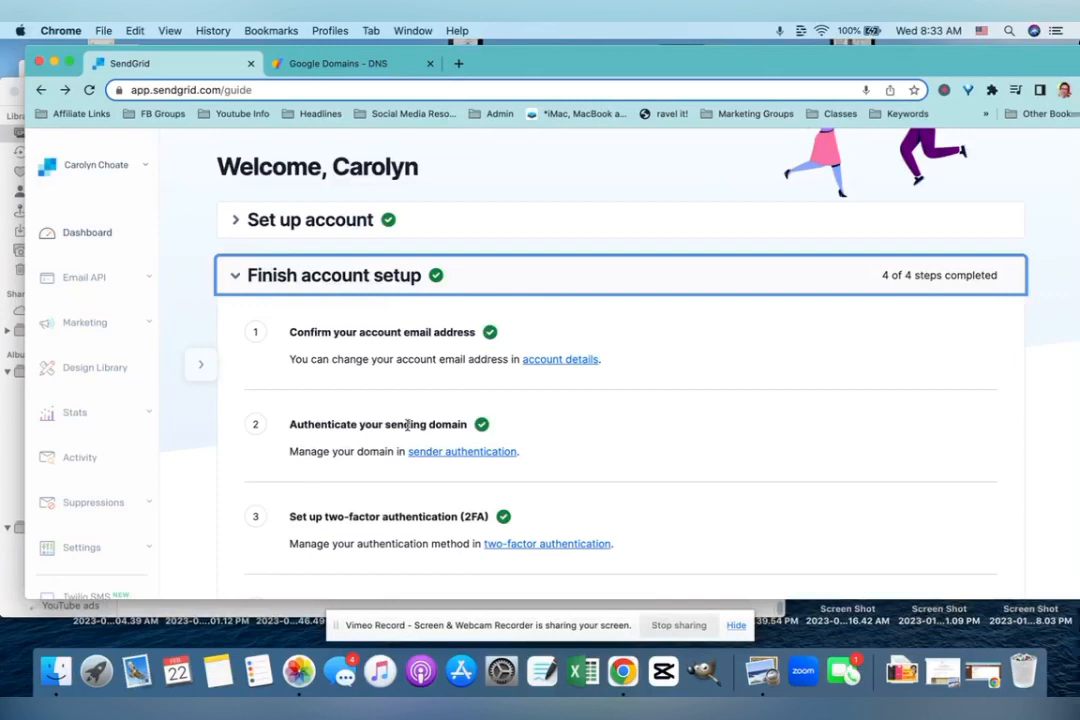
{"action": "left_click", "coordinate": [462, 452]}
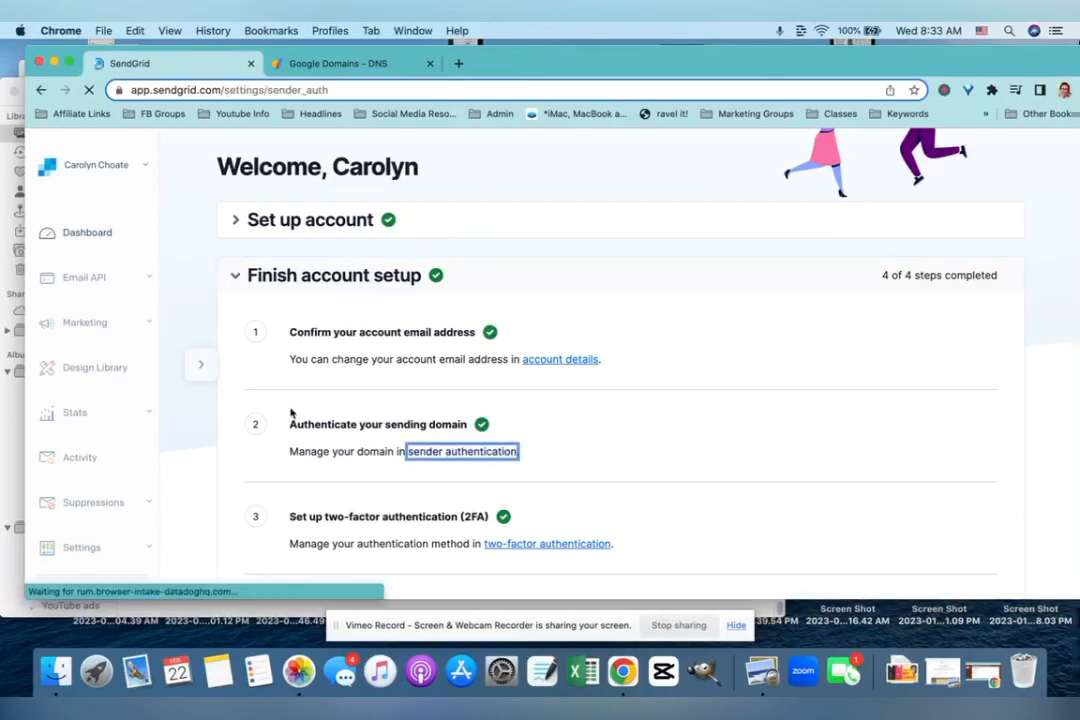
Reach the Domain Authentication list with four failed and one verified domain, viewing the CNAME Q&A.
{"action": "left_click", "coordinate": [462, 452]}
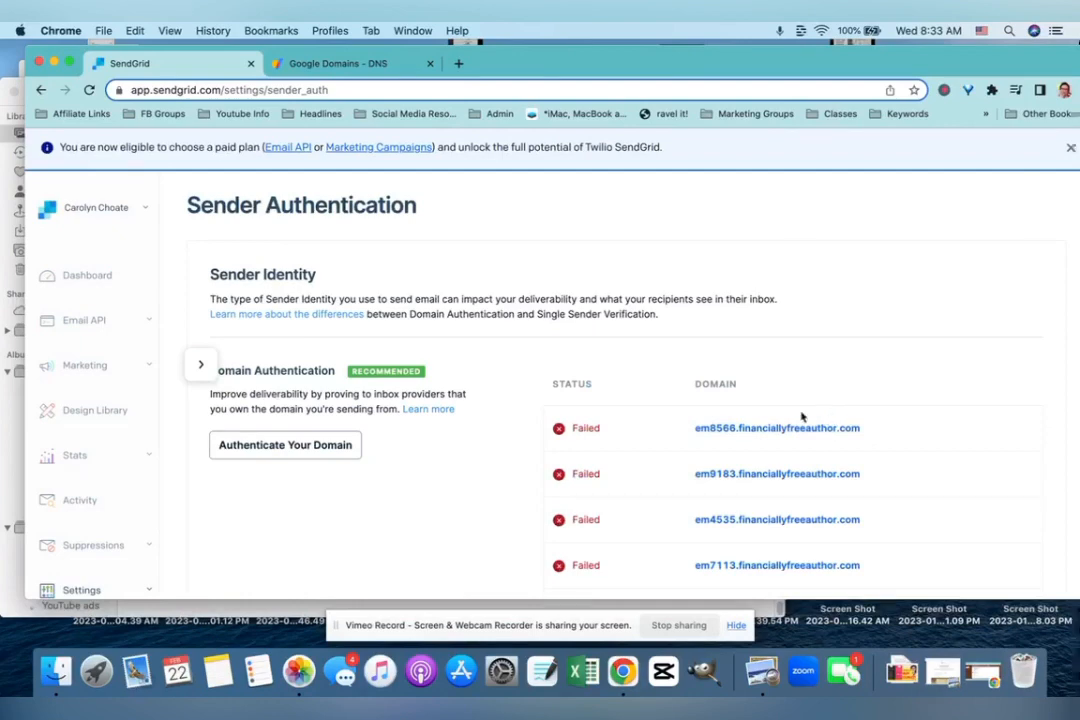
{"action": "scroll", "scroll_direction": "down", "scroll_amount": 3}
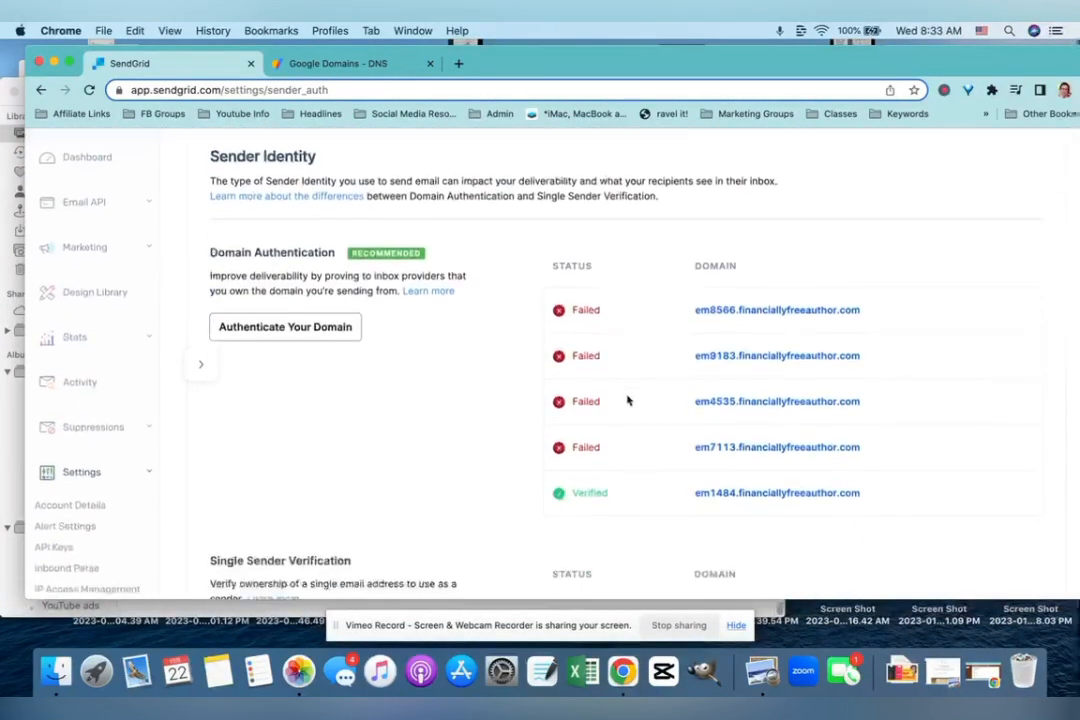
{"action": "scroll", "scroll_direction": "down", "scroll_amount": 3}
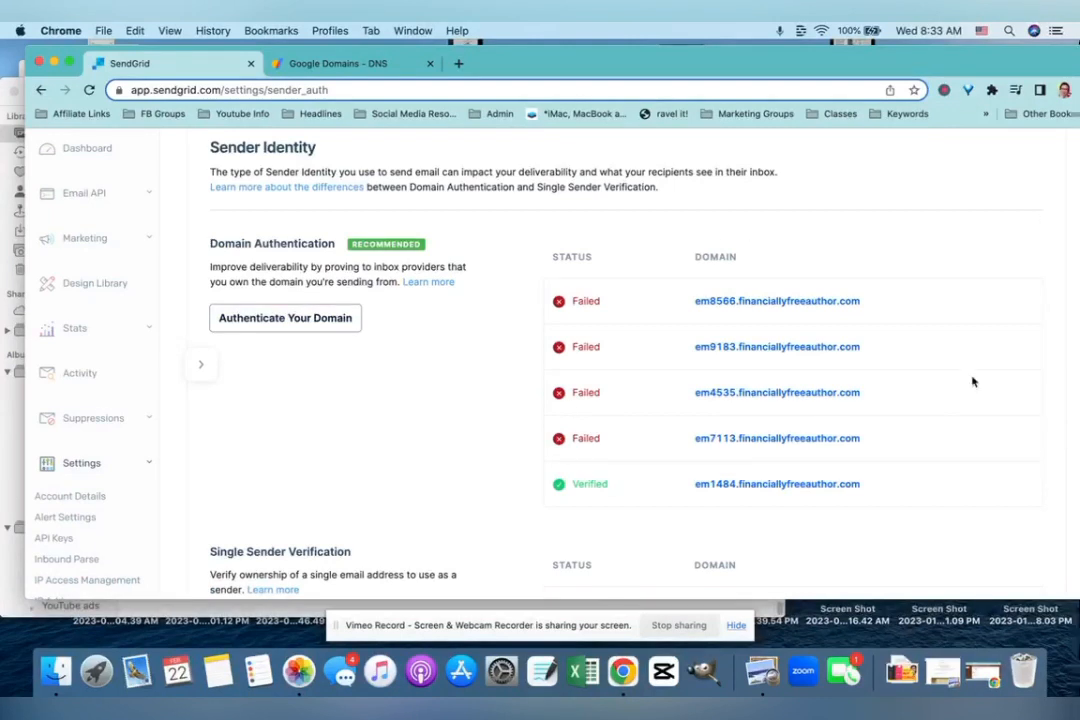
{"action": "mouse_move", "coordinate": [848, 160]}
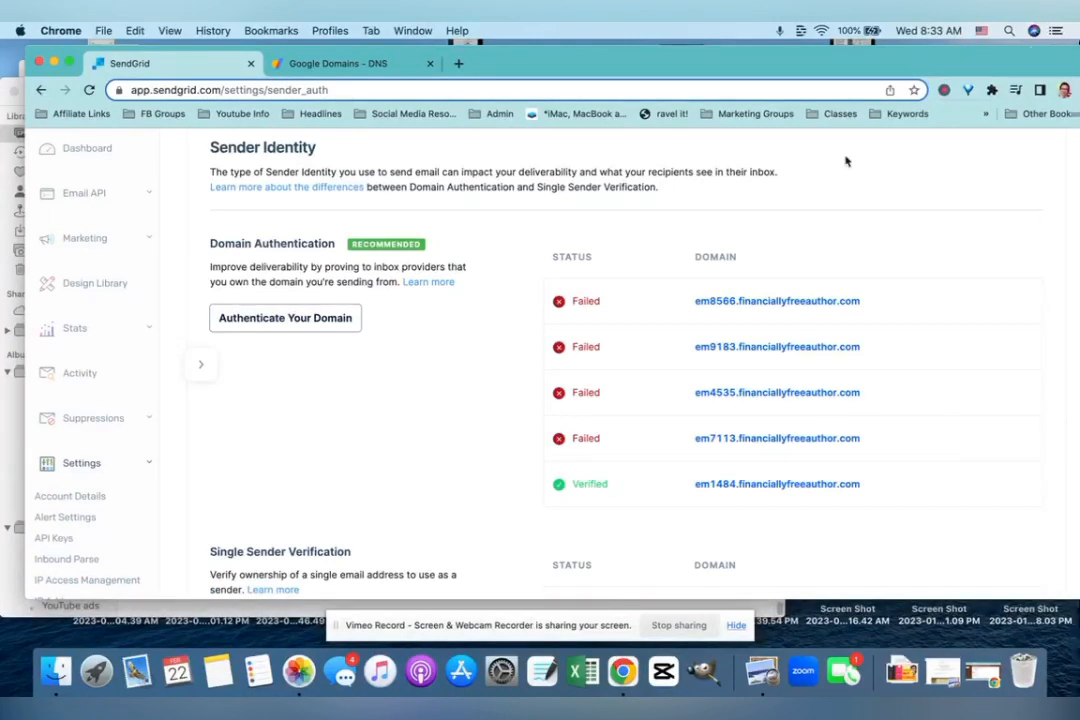
{"action": "left_click", "coordinate": [284, 316]}
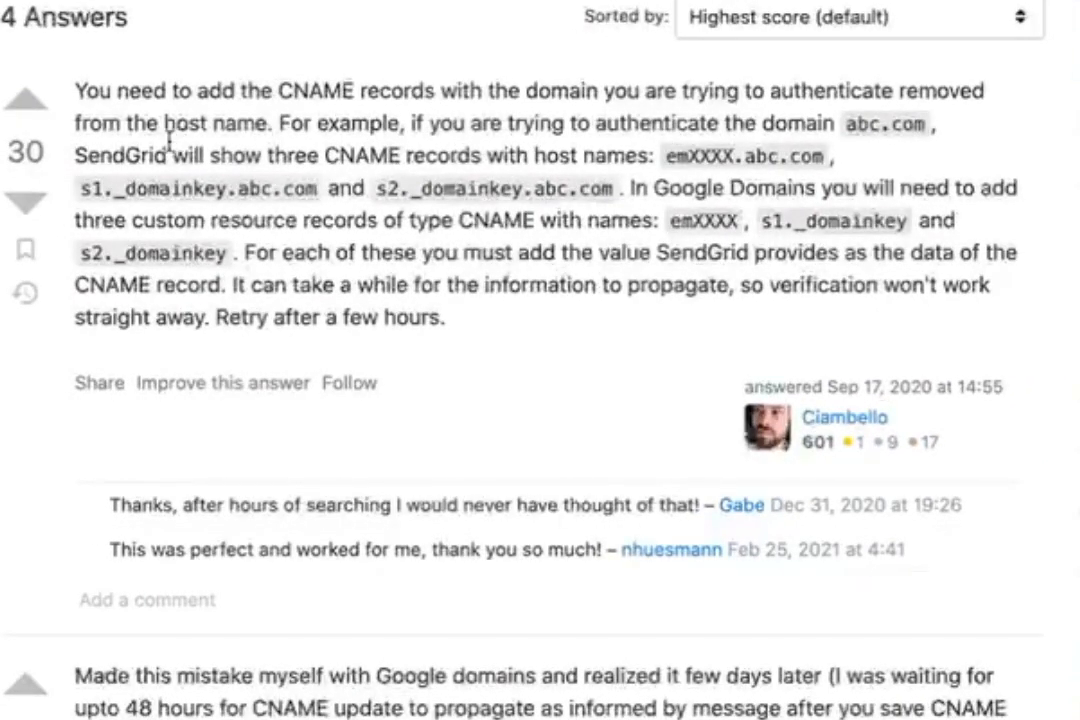
{"action": "mouse_move", "coordinate": [376, 156]}
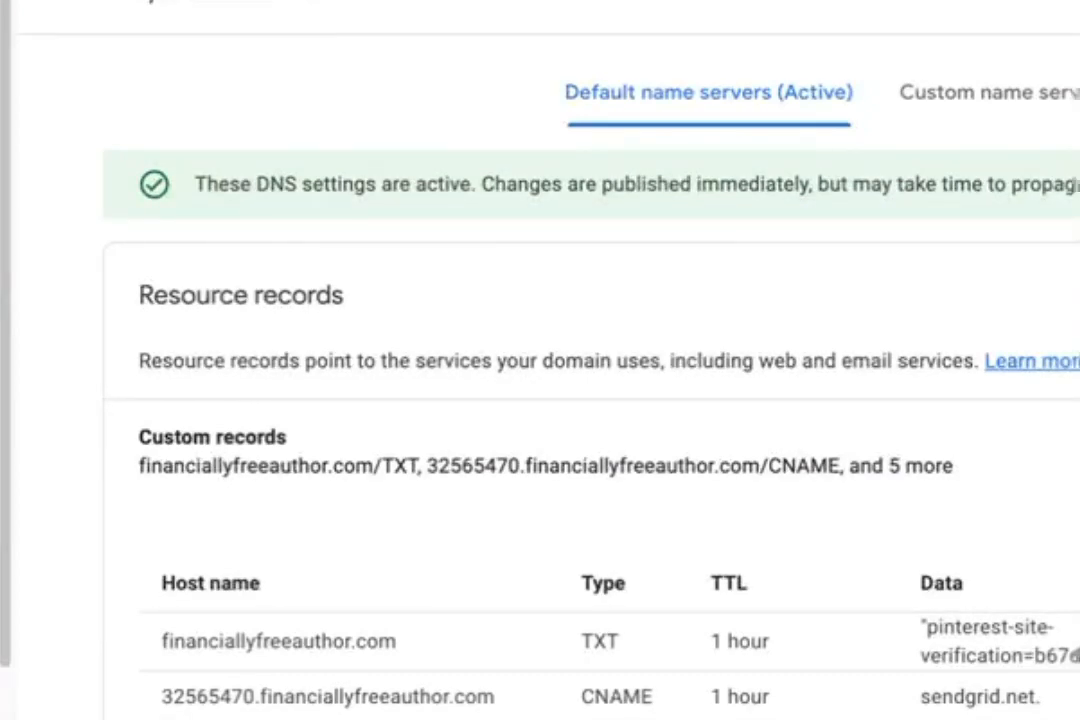
{"action": "scroll", "scroll_direction": "down", "scroll_amount": 3}
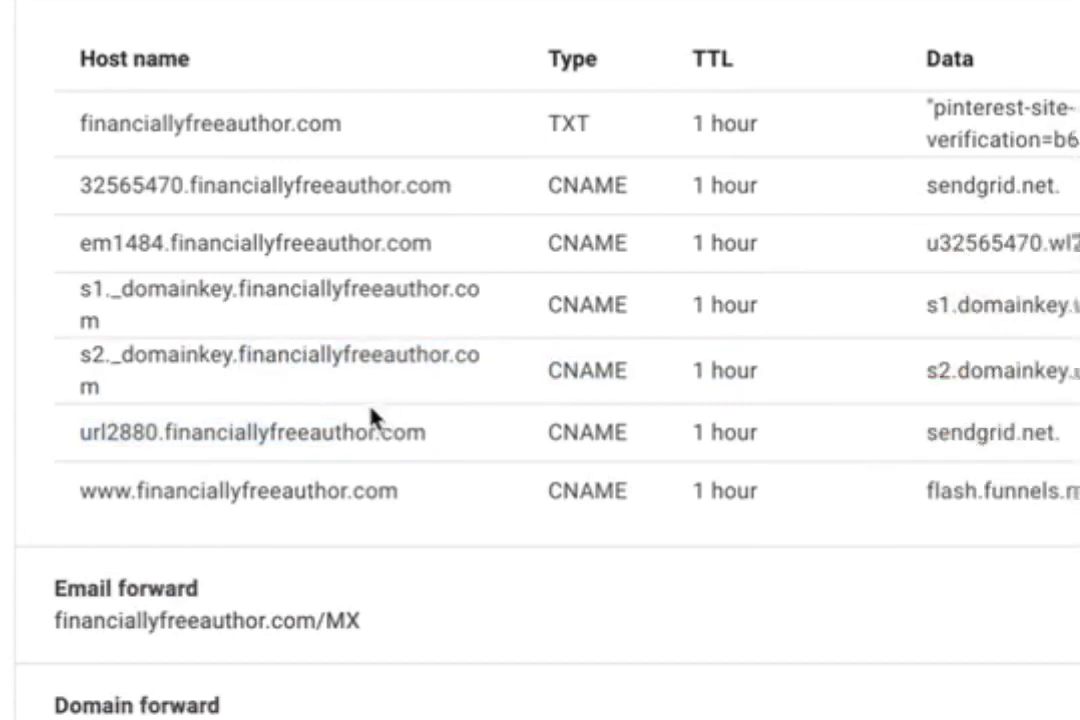
{"action": "mouse_move", "coordinate": [254, 302]}
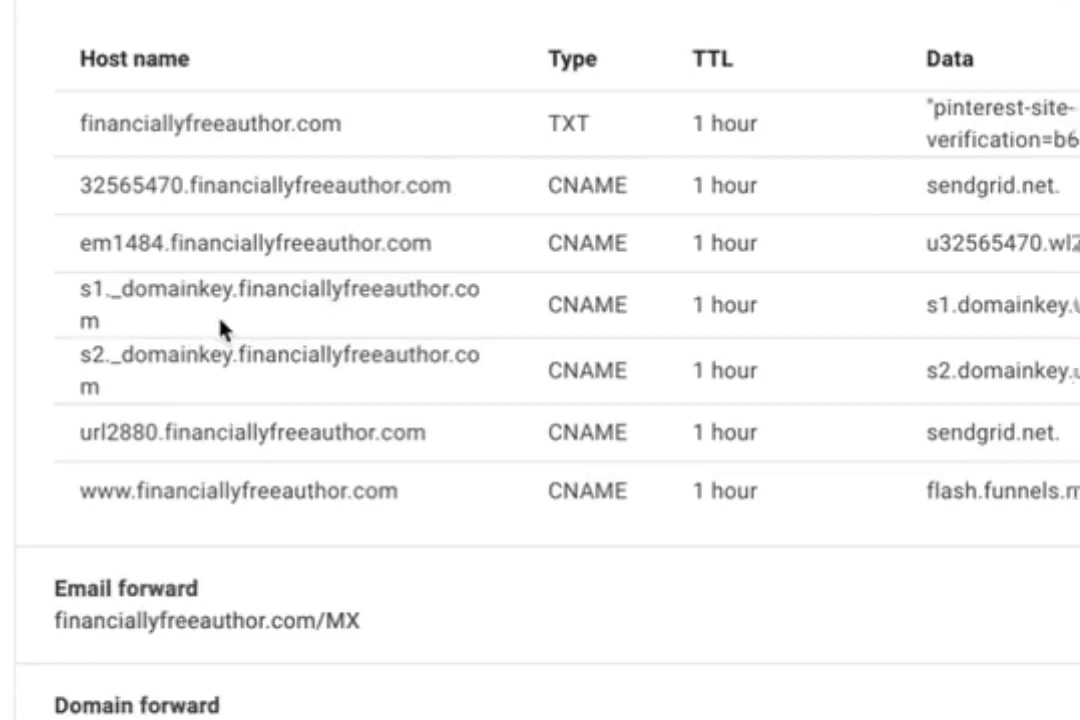
{"action": "mouse_move", "coordinate": [172, 360]}
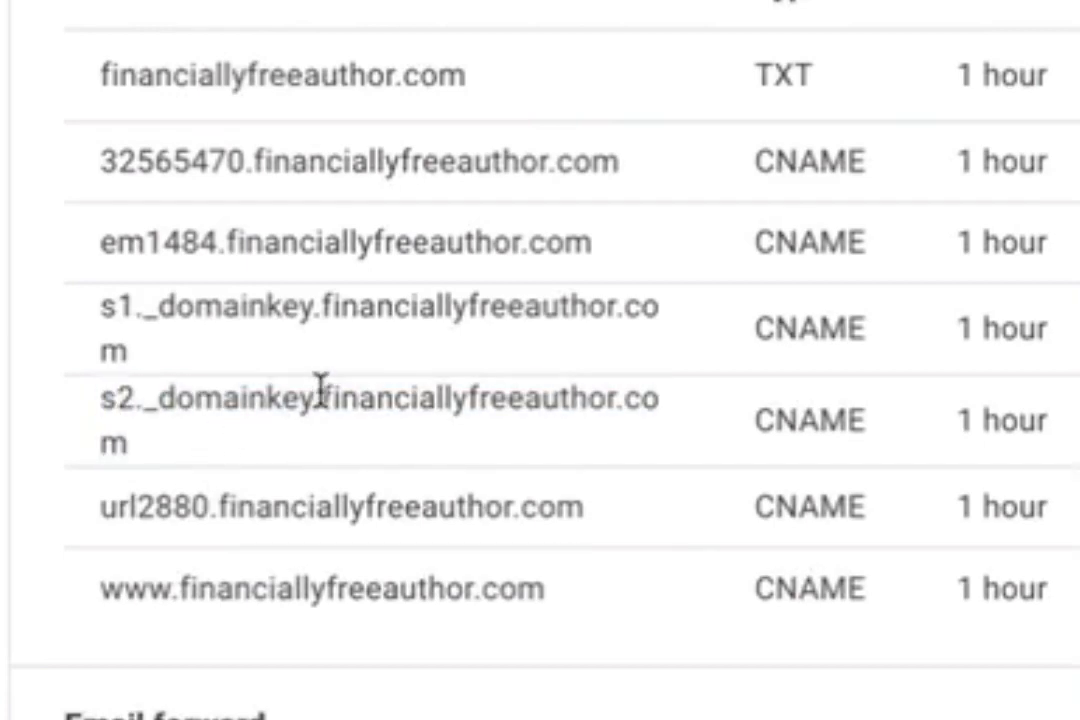
{"action": "mouse_move", "coordinate": [312, 410]}
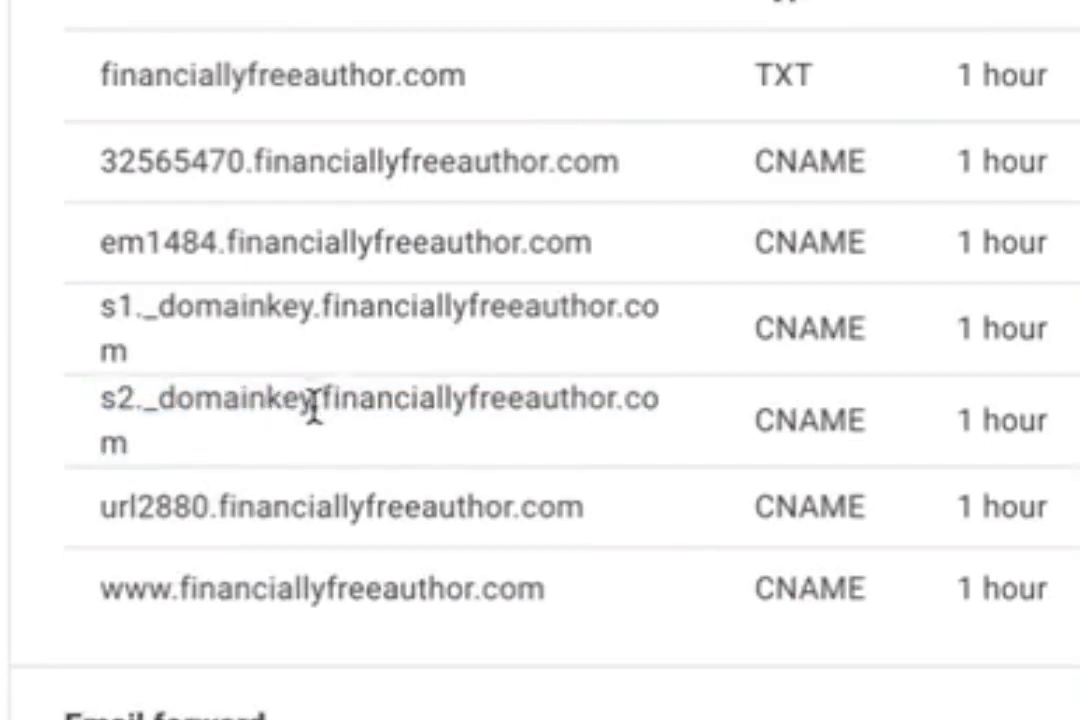
{"action": "double_click", "coordinate": [204, 400]}
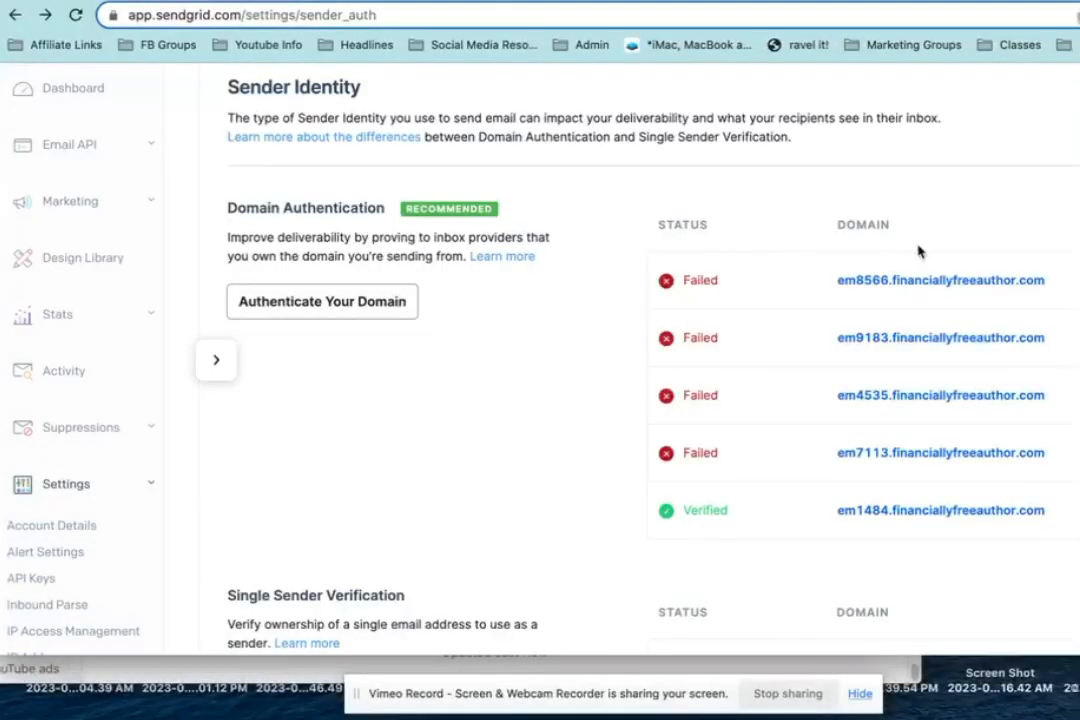
{"action": "mouse_move", "coordinate": [536, 272]}
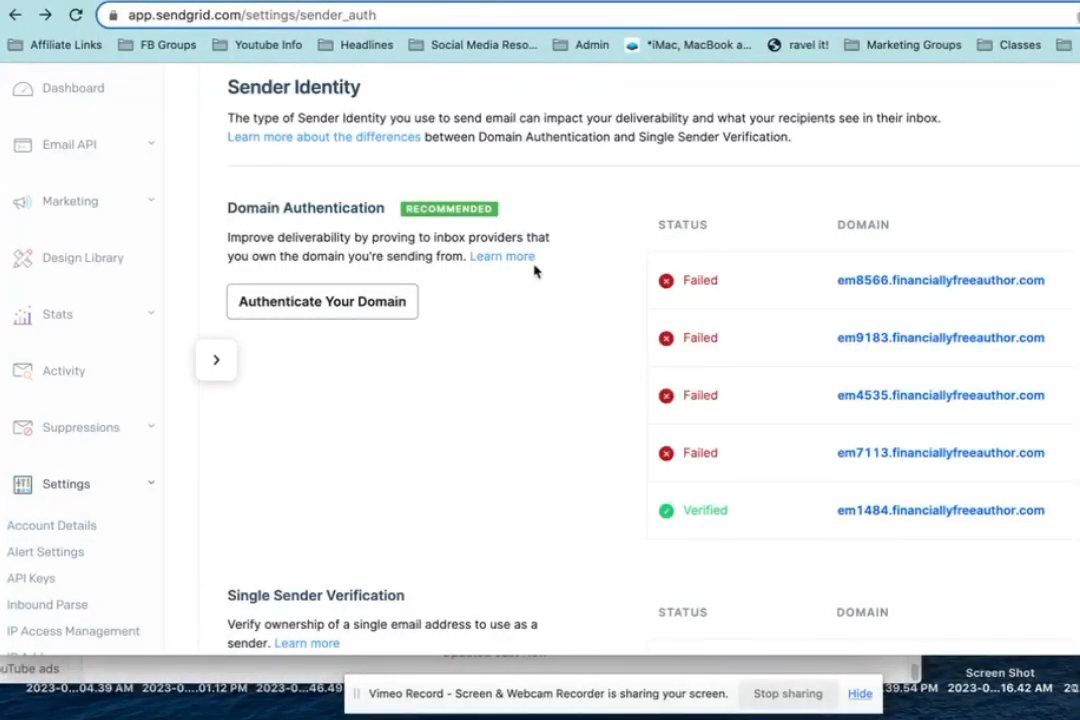
{"action": "mouse_move", "coordinate": [368, 232]}
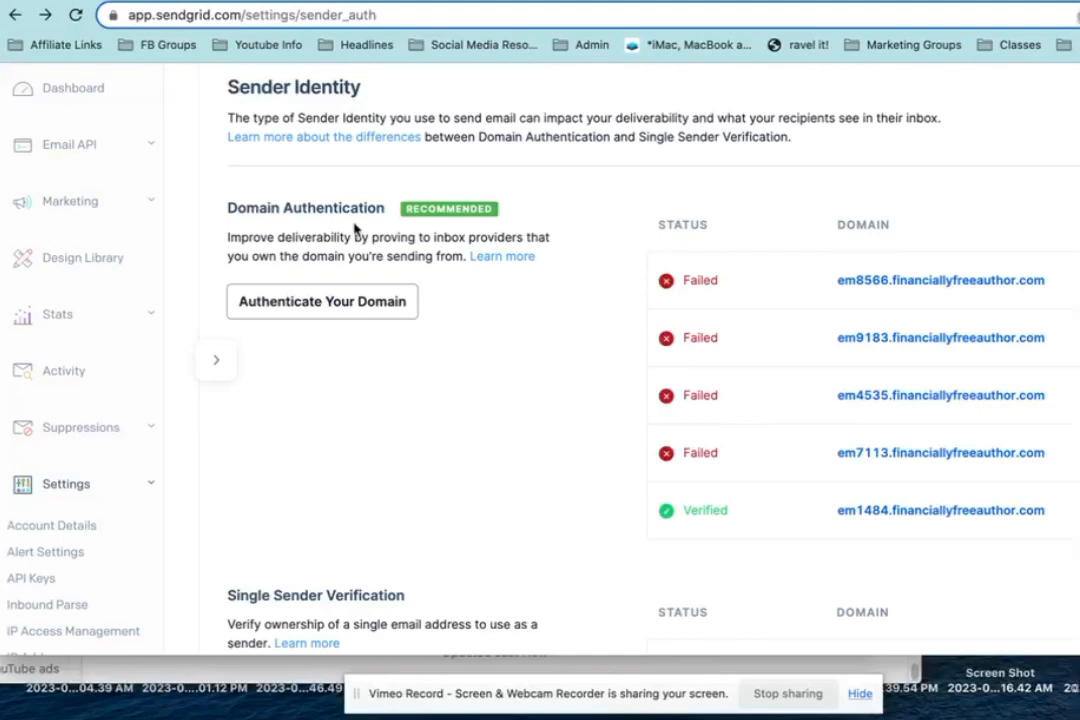
{"action": "scroll", "scroll_direction": "down", "scroll_amount": 3}
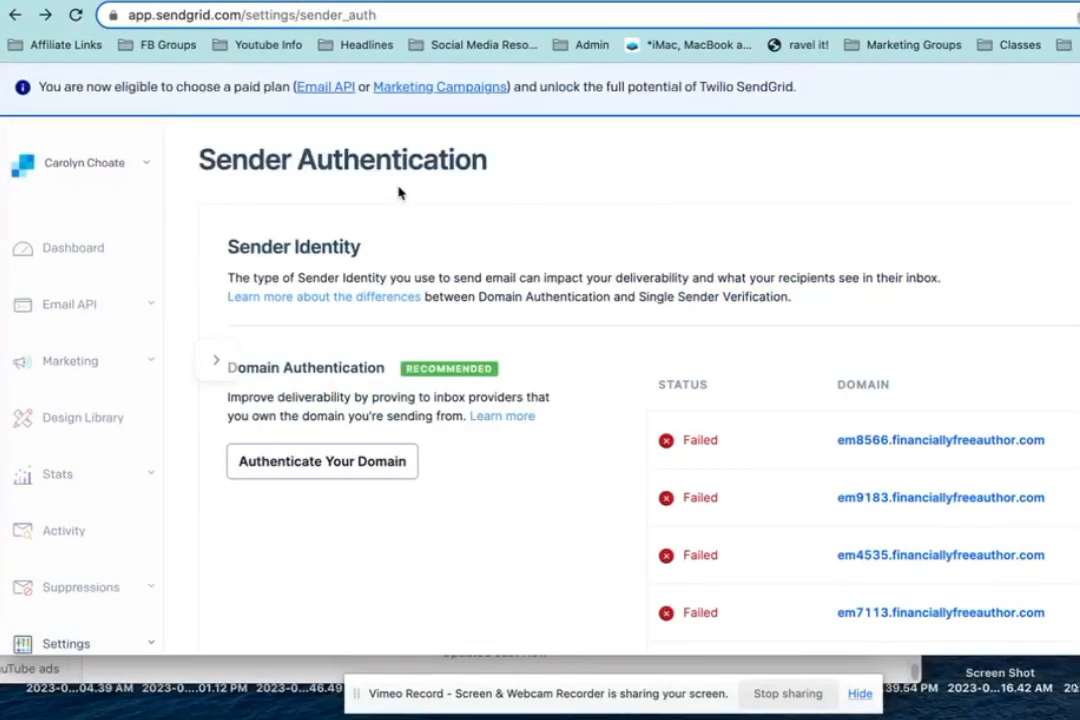
{"action": "mouse_move", "coordinate": [390, 188]}
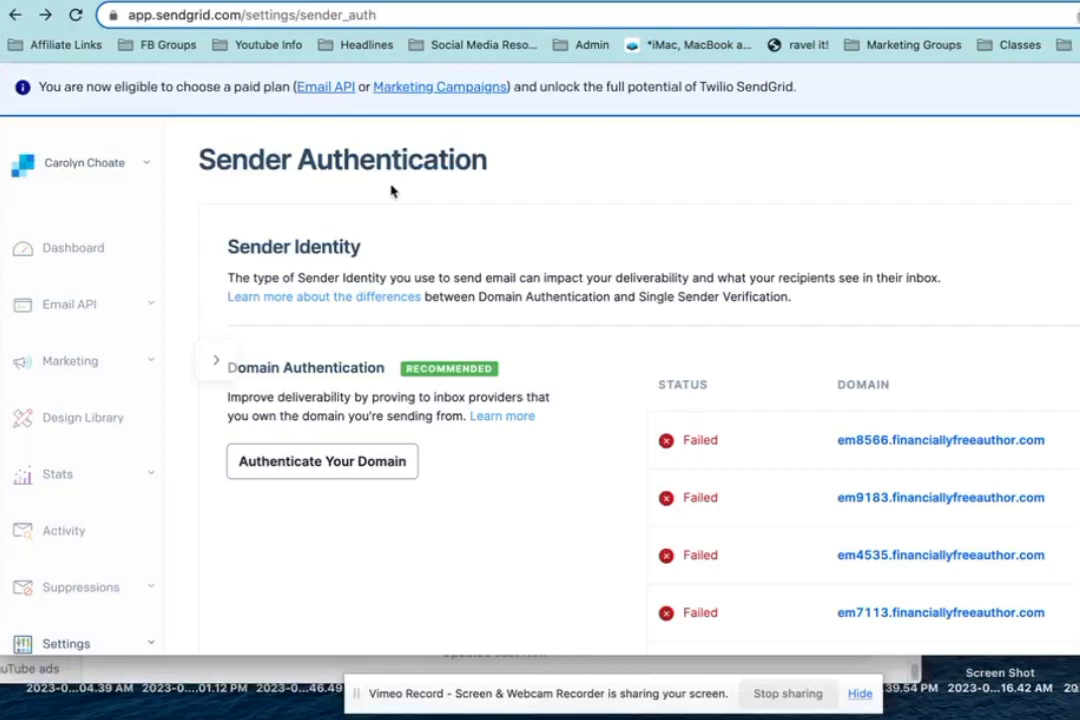
{"action": "mouse_move", "coordinate": [380, 200]}
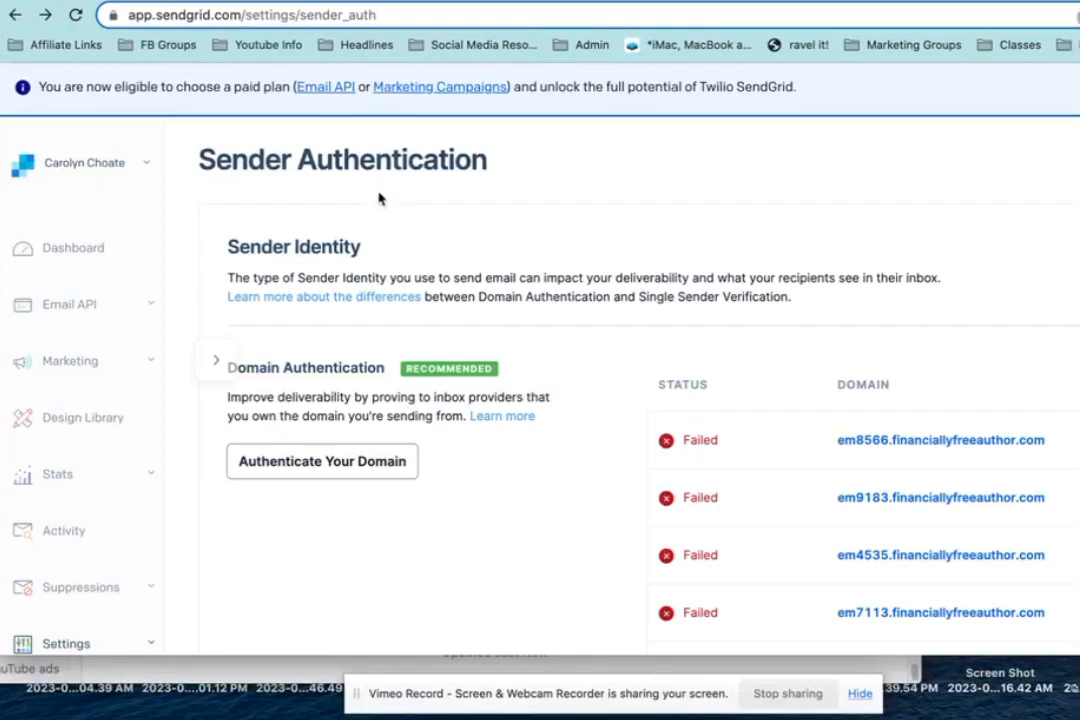
{"action": "mouse_move", "coordinate": [272, 228]}
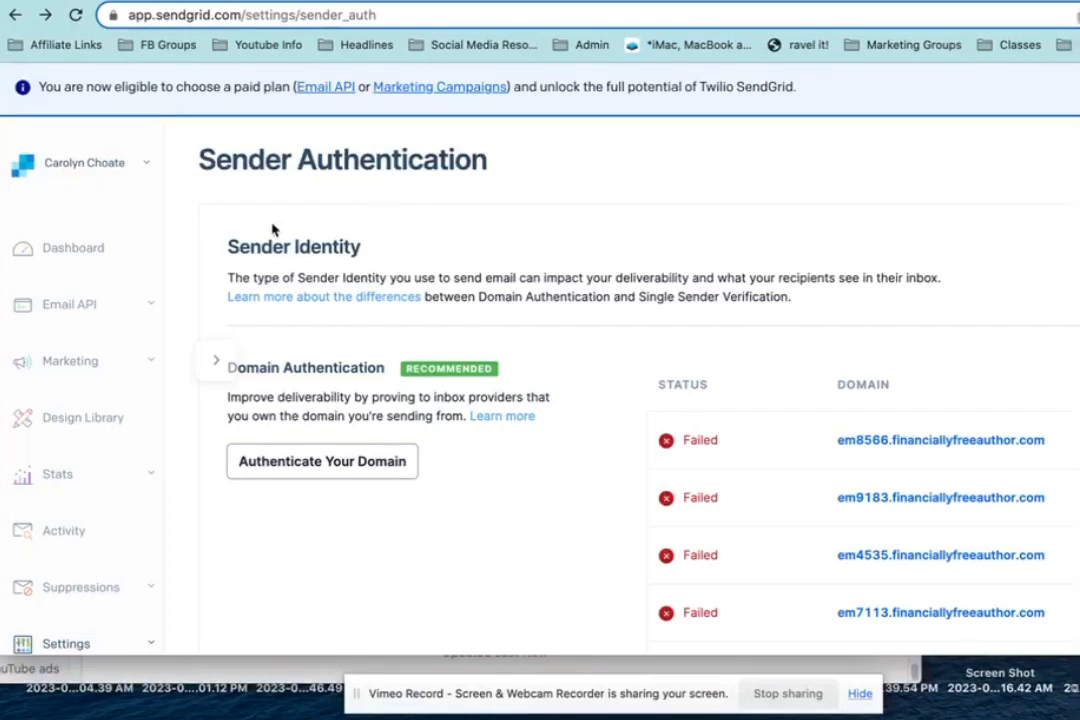
{"action": "mouse_move", "coordinate": [284, 188]}
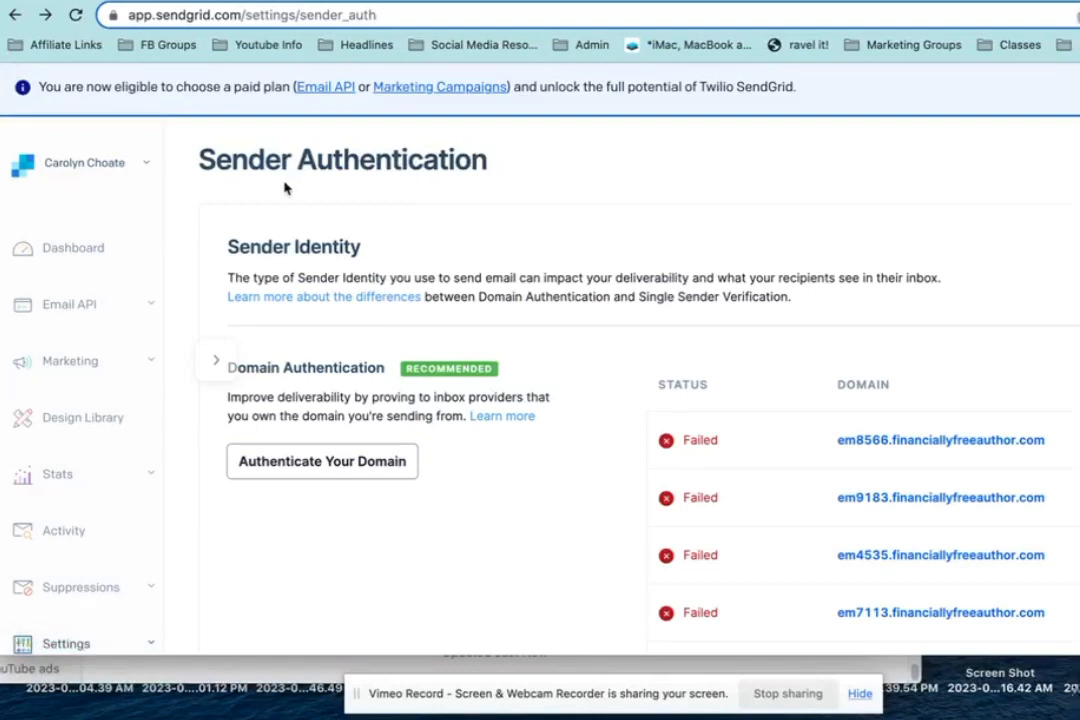
{"action": "mouse_move", "coordinate": [92, 210]}
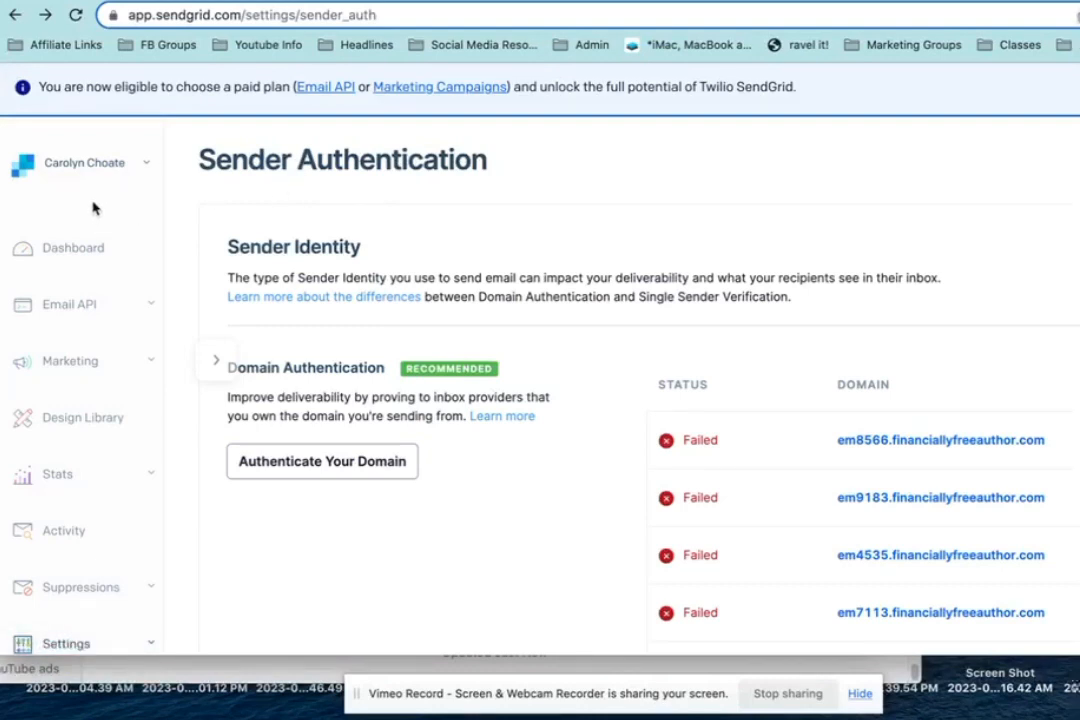
{"action": "mouse_move", "coordinate": [532, 250]}
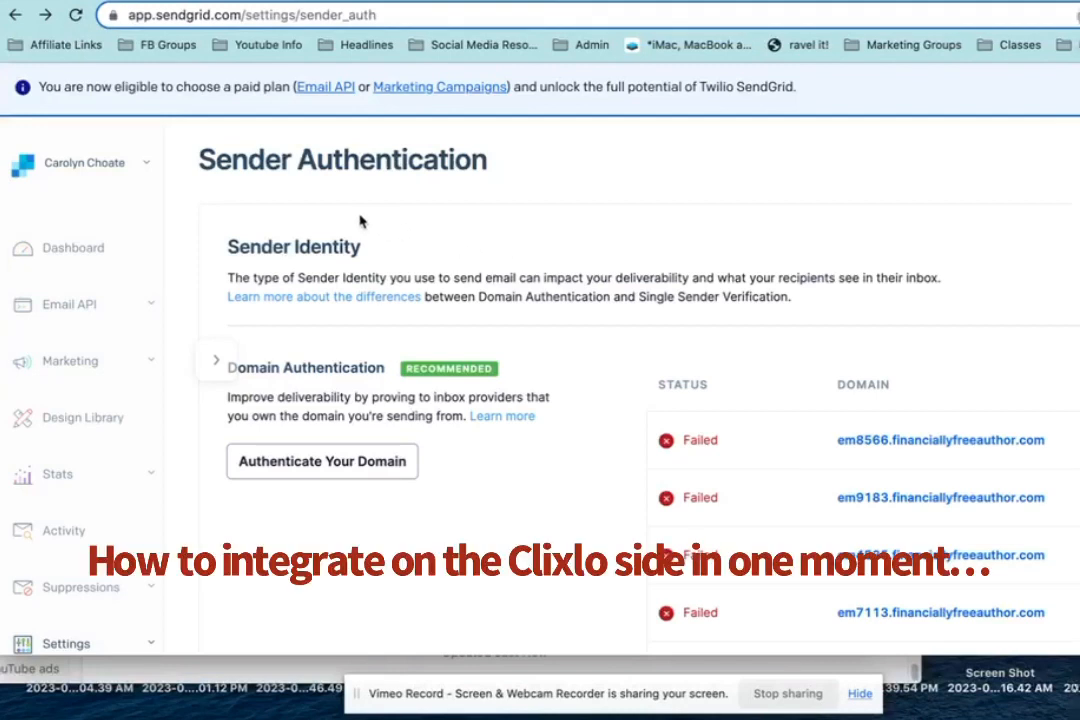
{"action": "mouse_move", "coordinate": [462, 236]}
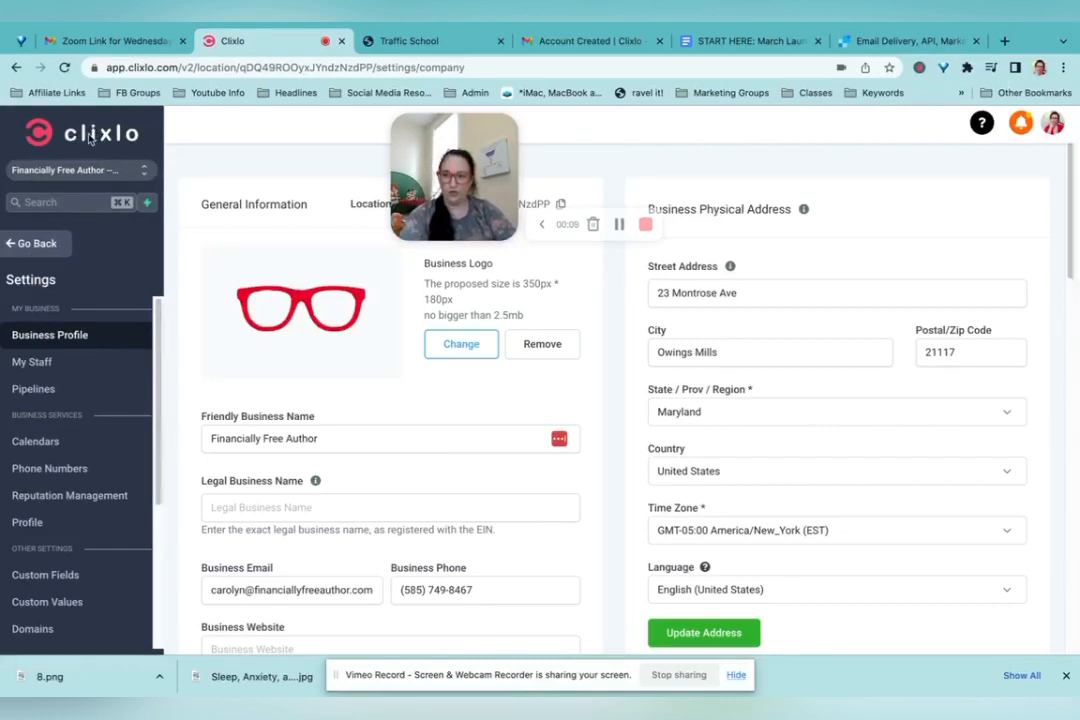
{"action": "mouse_move", "coordinate": [32, 628]}
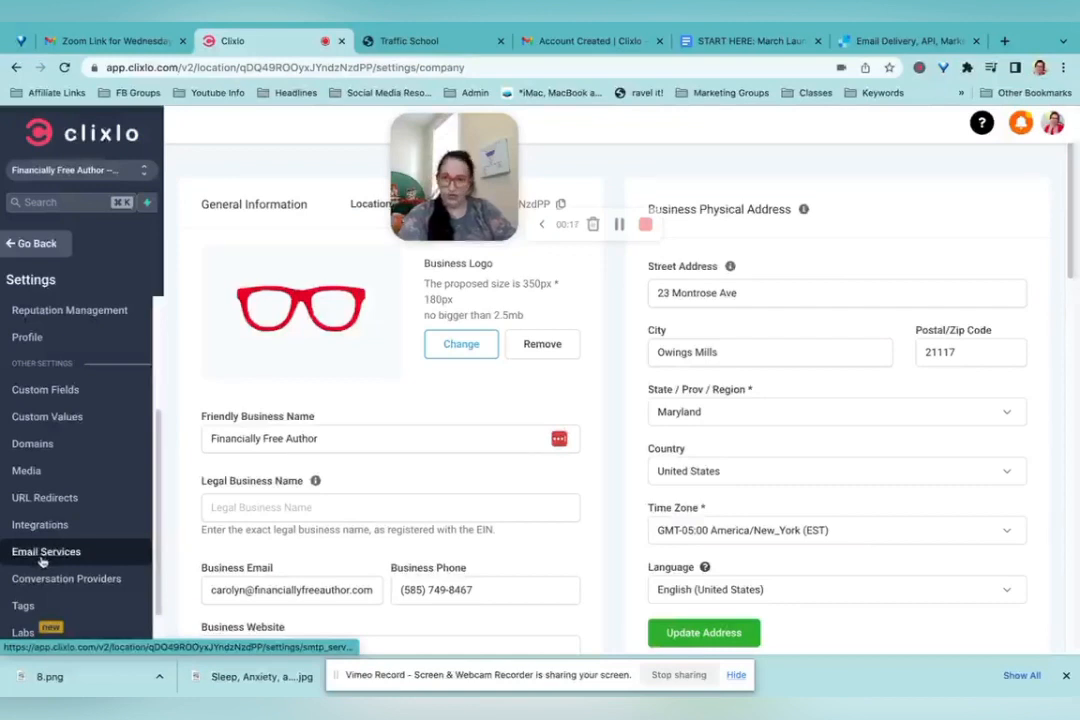
Go to Email Services, where SendGrid is the default provider over LeadConnector.
{"action": "left_click", "coordinate": [44, 552]}
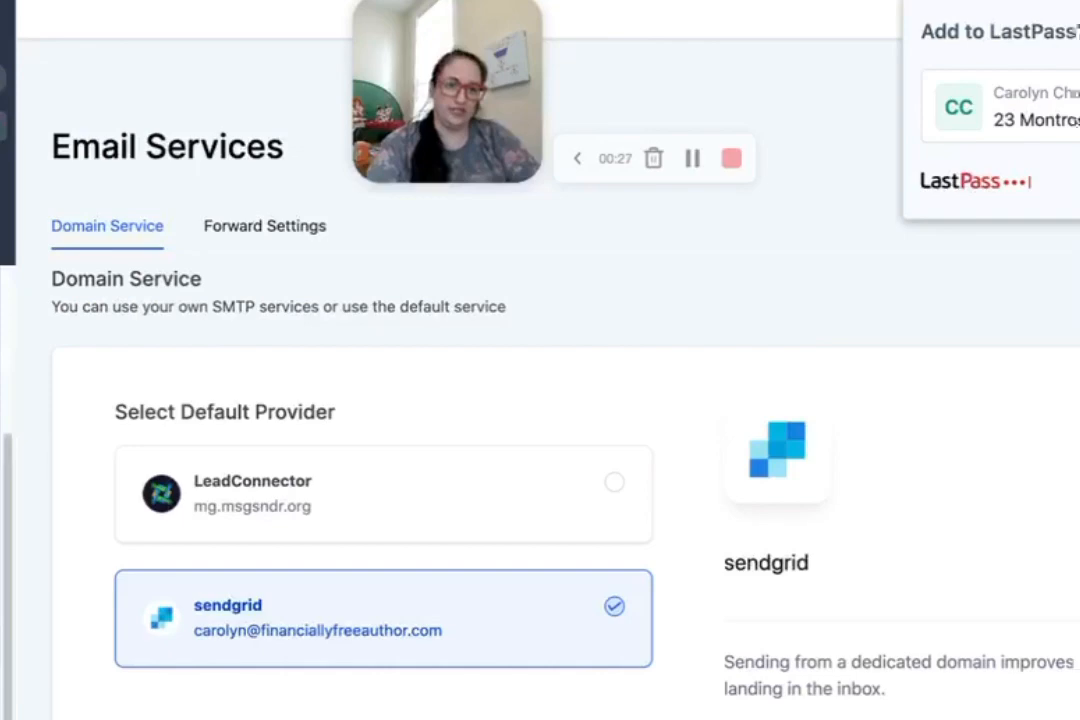
Add a new custom email service with Sendgrid as its SMTP provider.
{"action": "left_click", "coordinate": [1030, 292]}
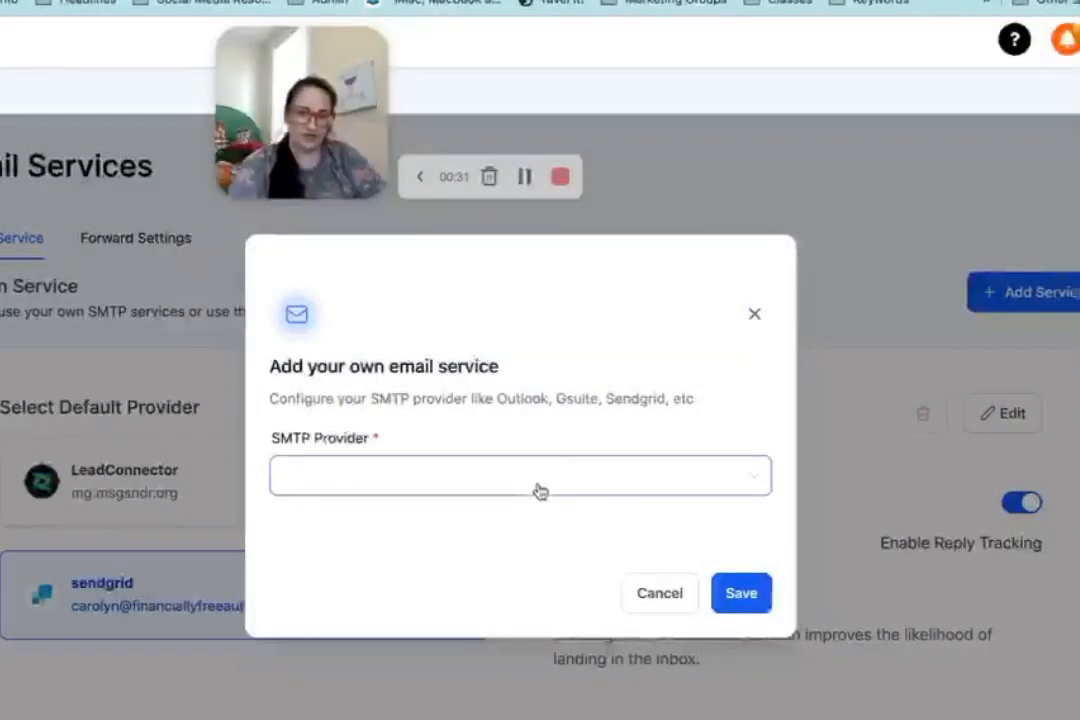
{"action": "left_click", "coordinate": [520, 476]}
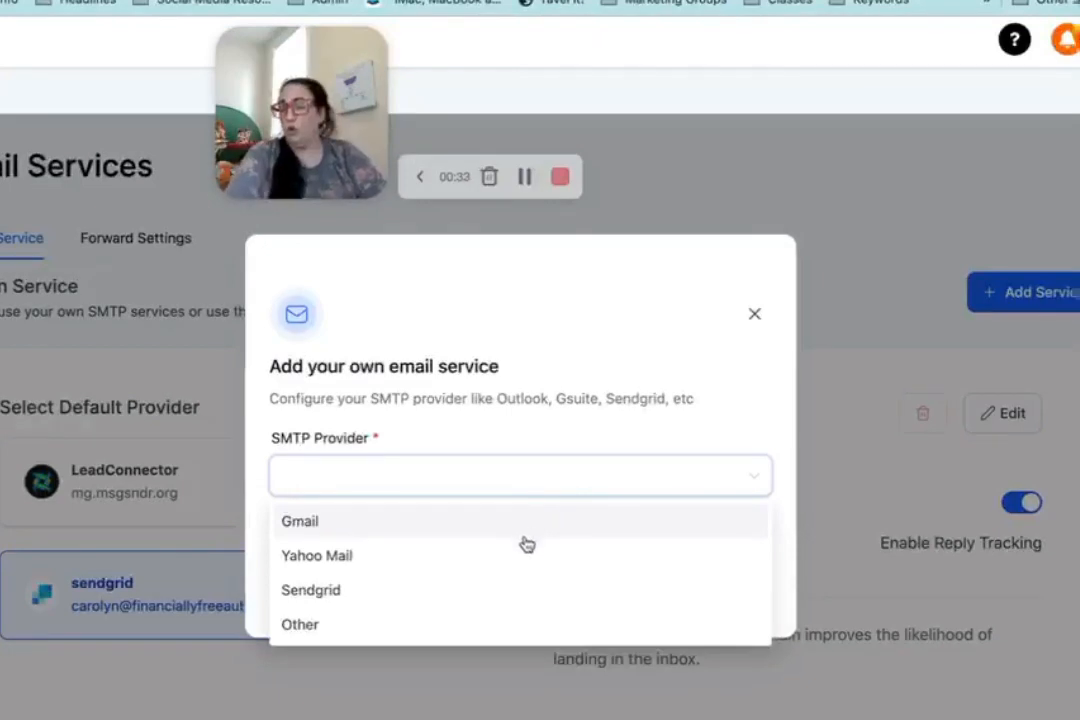
{"action": "mouse_move", "coordinate": [520, 496]}
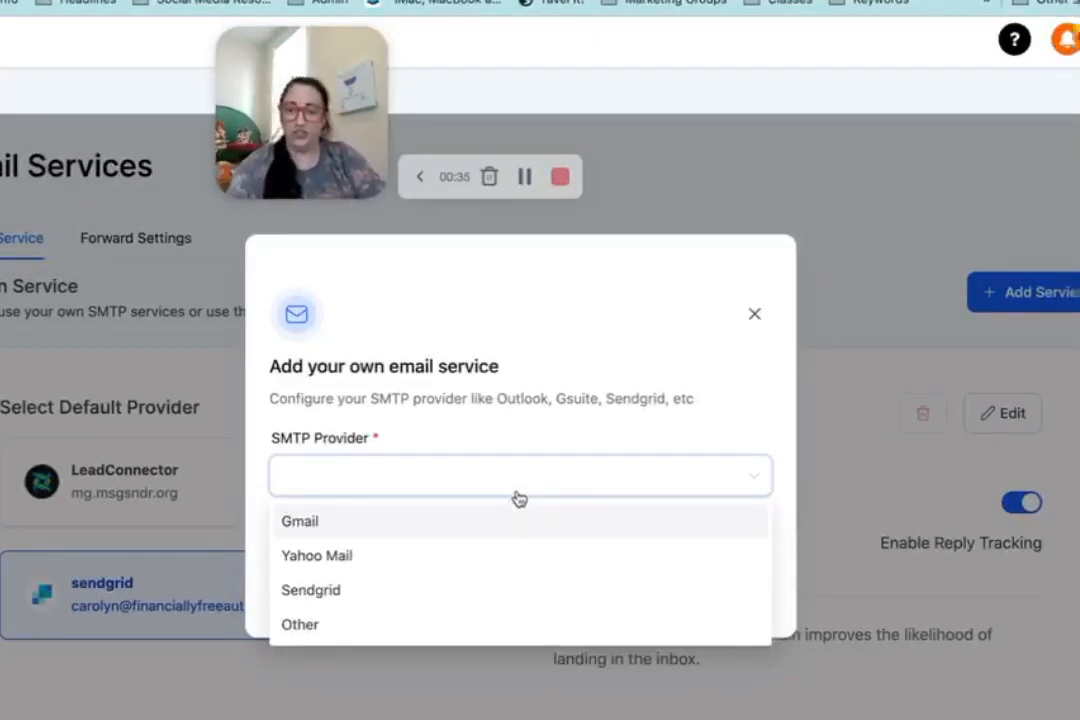
{"action": "mouse_move", "coordinate": [492, 520]}
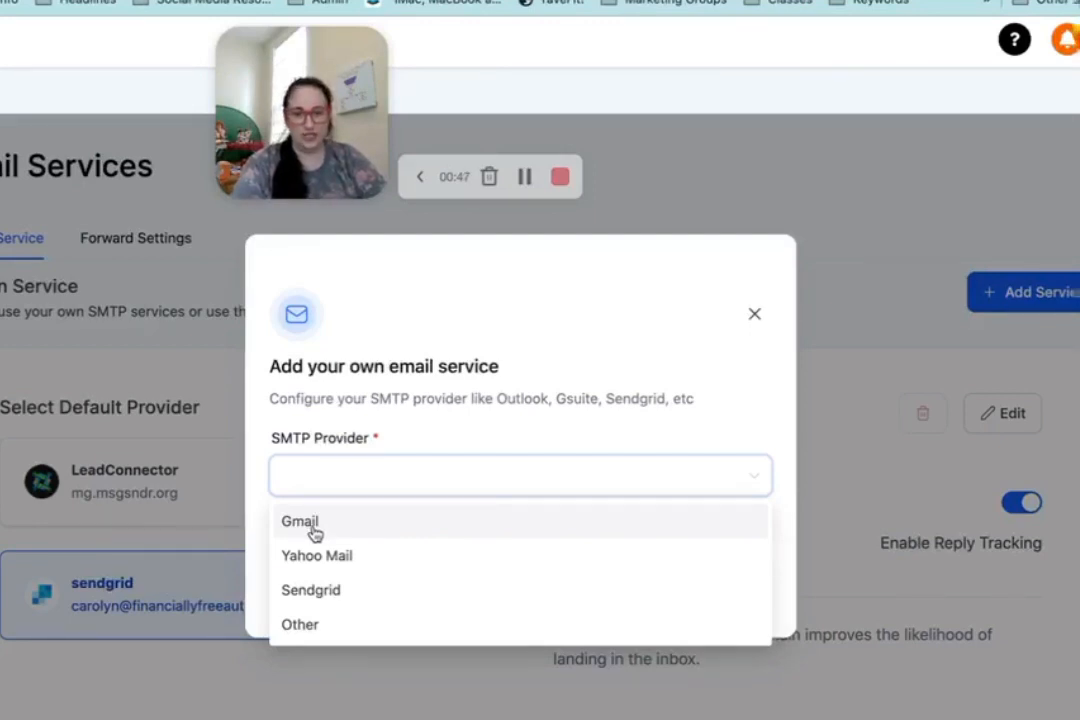
{"action": "left_click", "coordinate": [312, 590]}
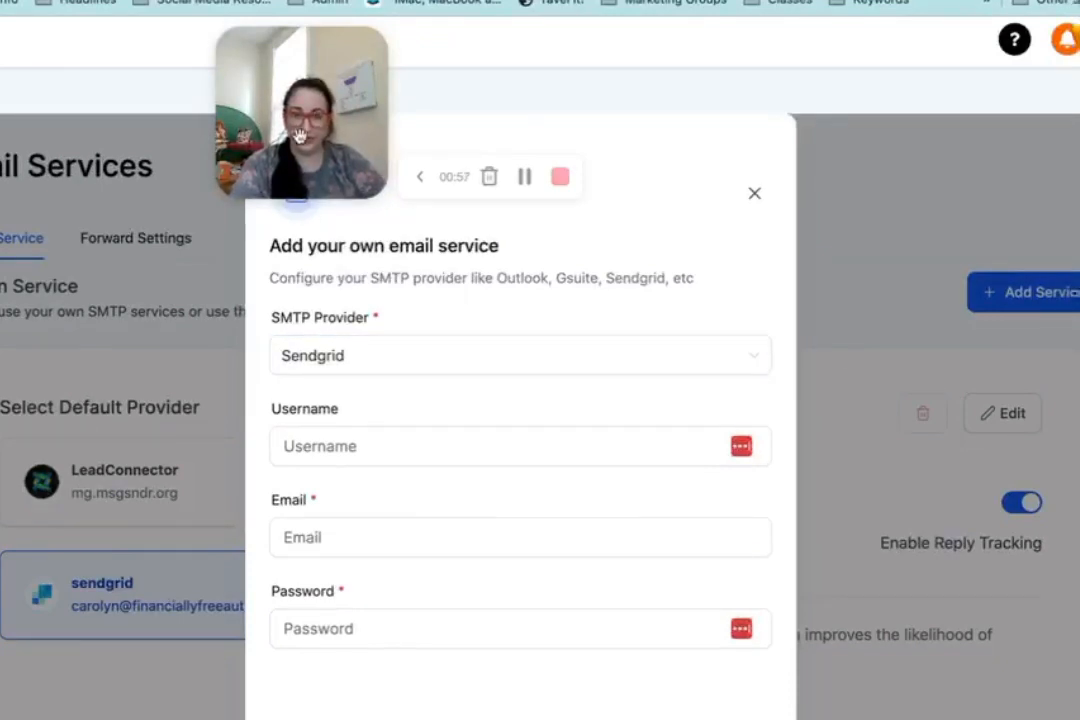
Activate the Username field of the Sendgrid service form.
{"action": "left_click", "coordinate": [490, 446]}
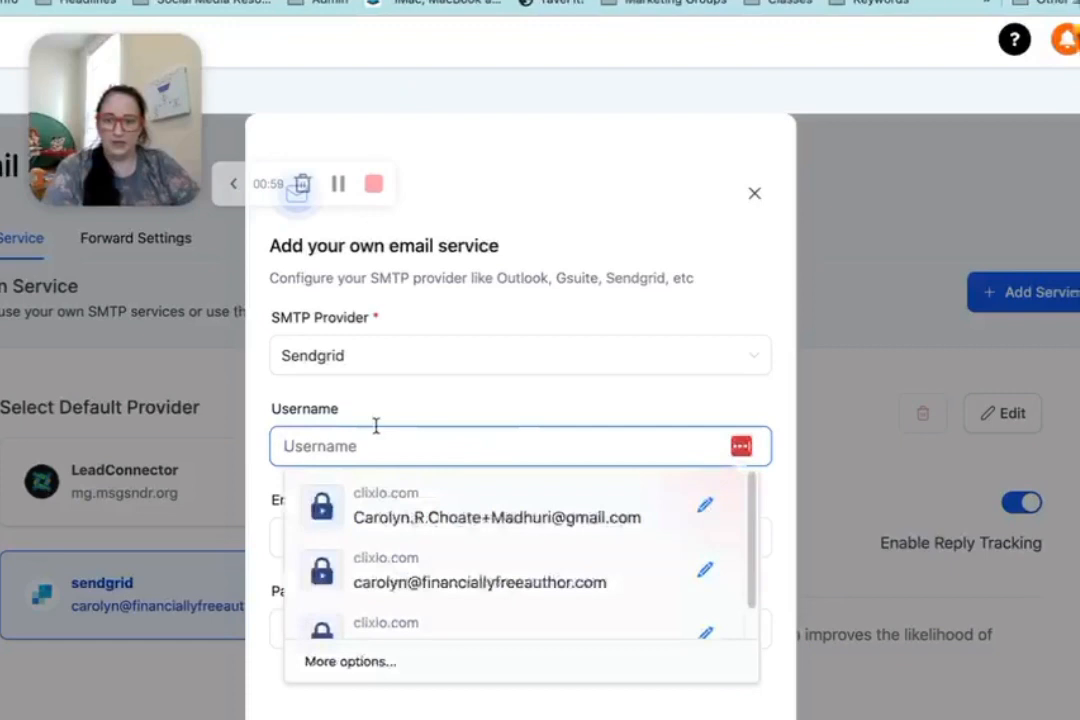
{"action": "mouse_move", "coordinate": [304, 430]}
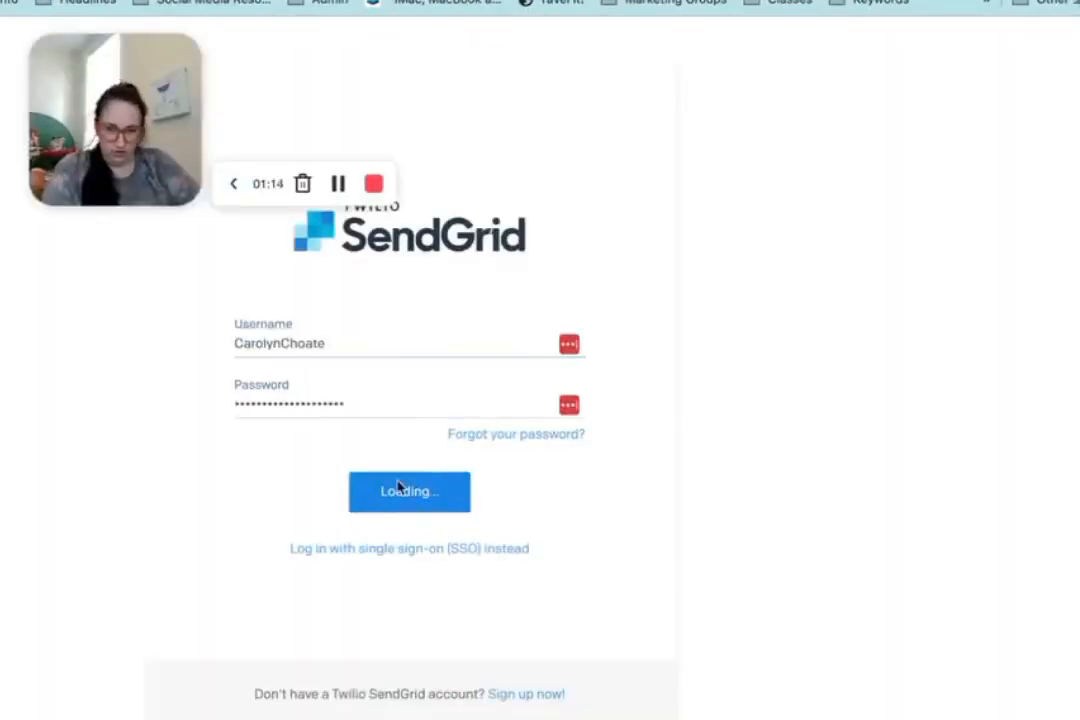
Submit the SendGrid login, reaching the two-factor code prompt.
{"action": "left_click", "coordinate": [408, 492]}
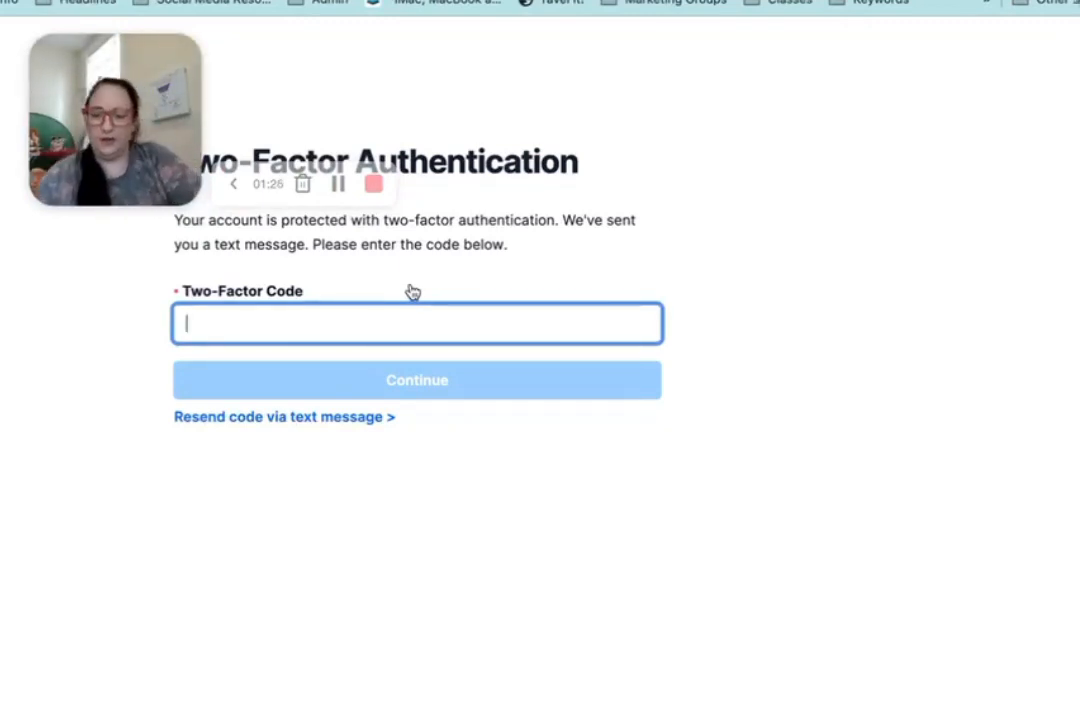
{"action": "mouse_move", "coordinate": [370, 184]}
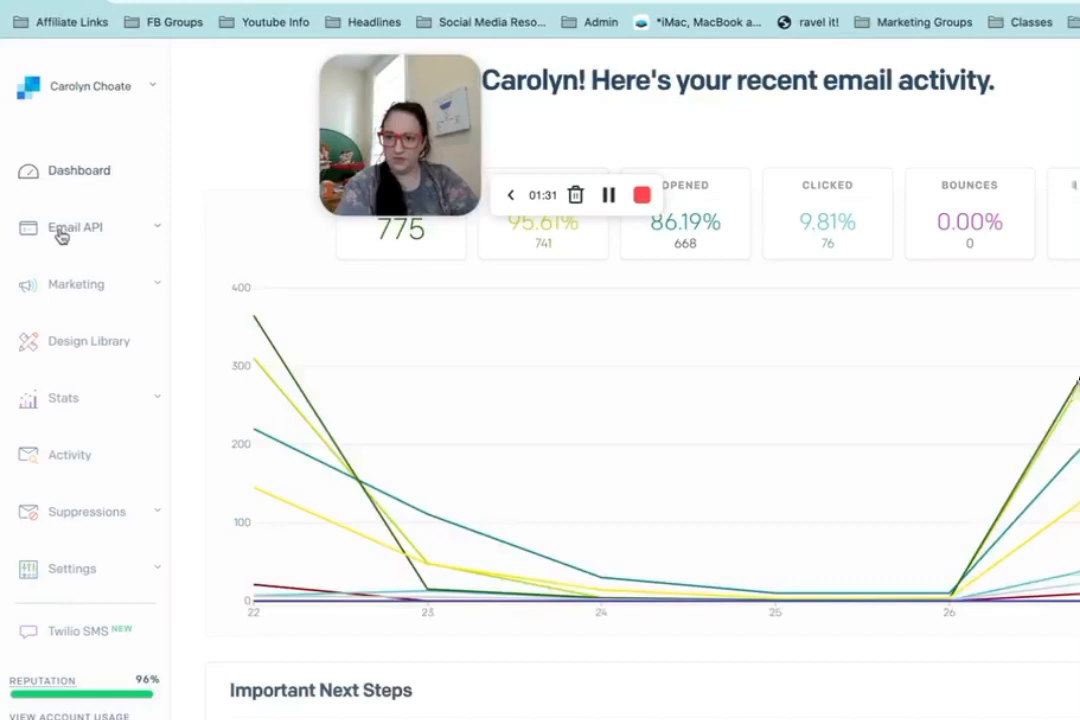
Navigate via Email API and Settings to the API Keys list showing the Clixlo key.
{"action": "left_click", "coordinate": [74, 228]}
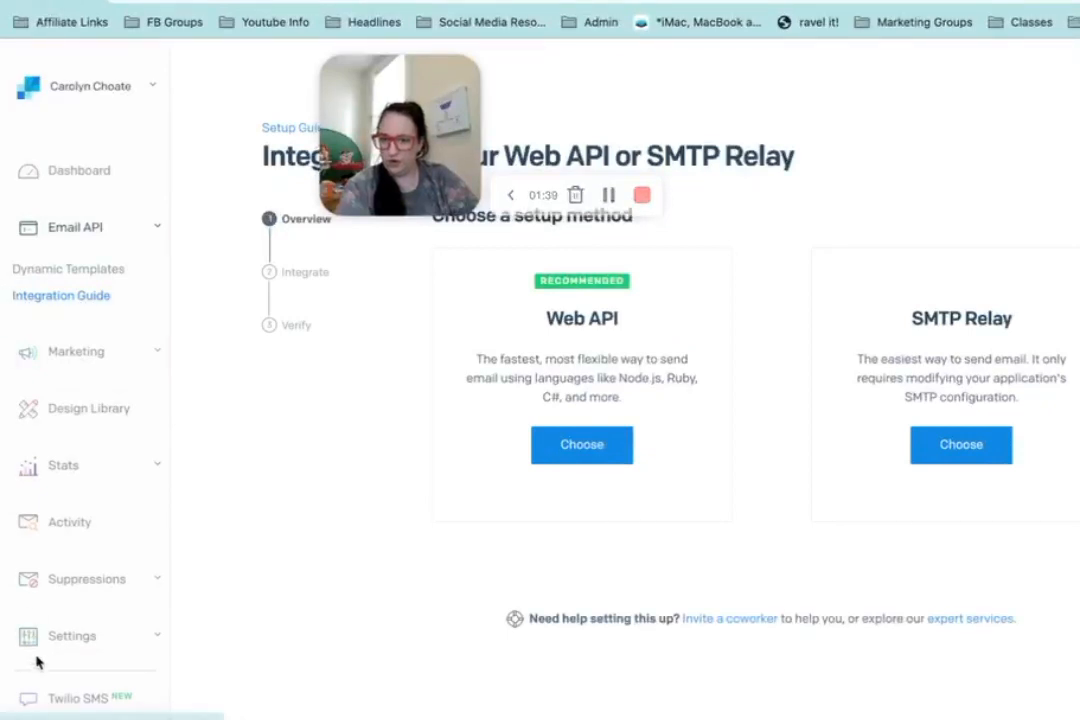
{"action": "left_click", "coordinate": [72, 636]}
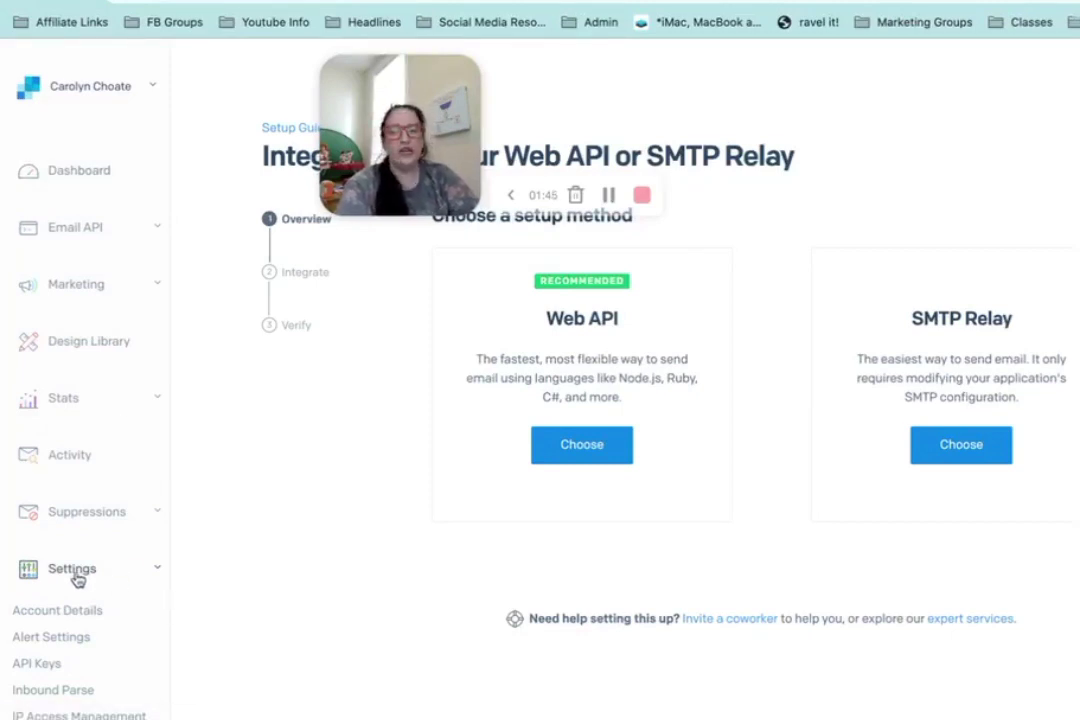
{"action": "left_click", "coordinate": [28, 664]}
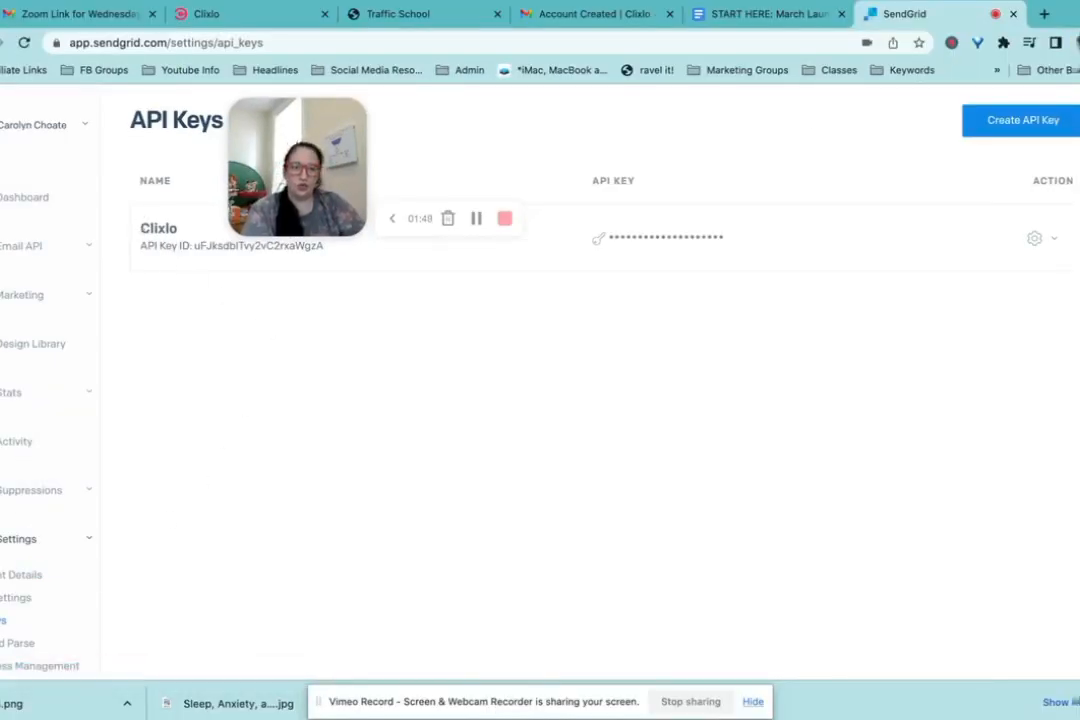
{"action": "left_click", "coordinate": [1020, 120]}
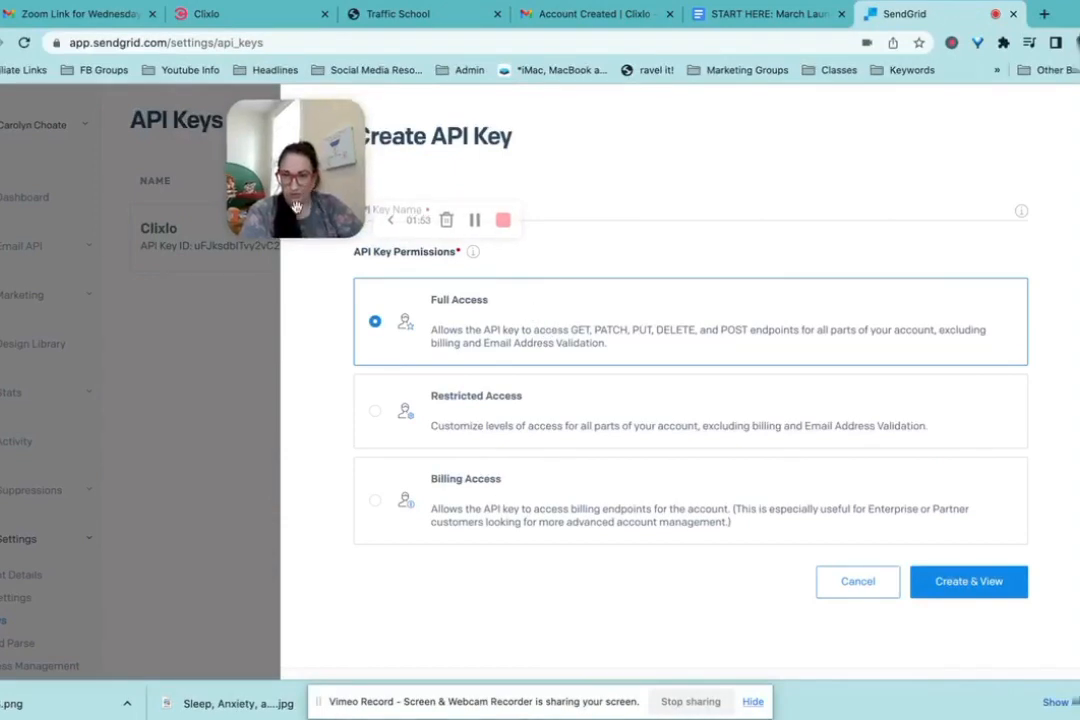
{"action": "left_click_drag", "start_coordinate": [296, 164], "coordinate": [90, 396]}
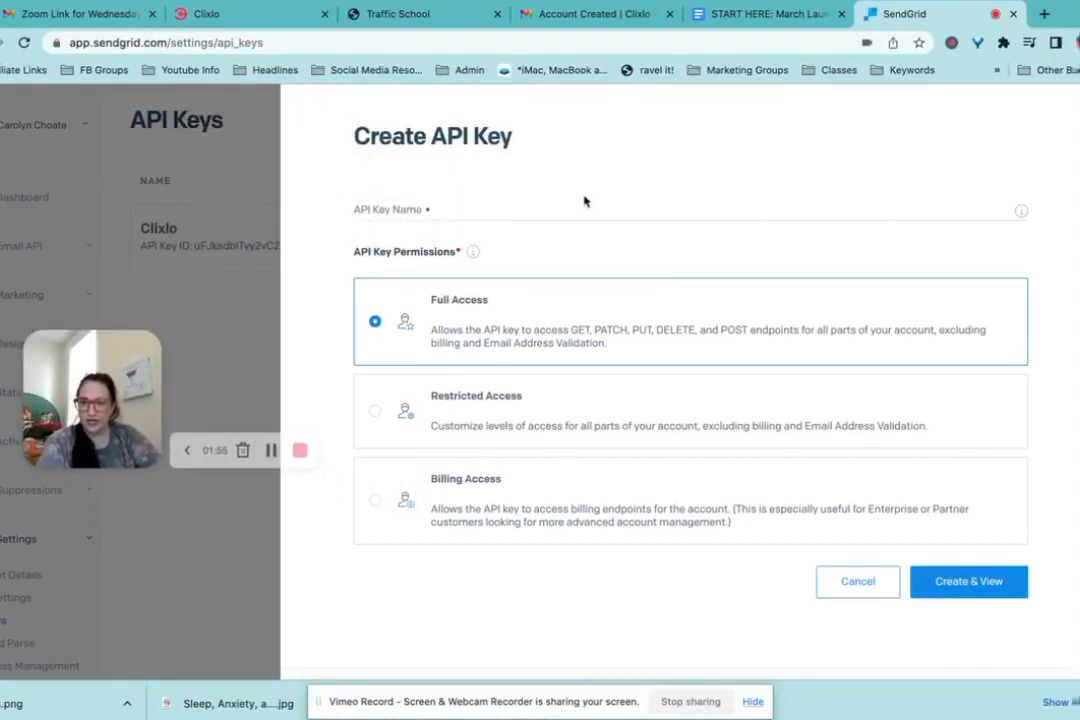
{"action": "mouse_move", "coordinate": [904, 564]}
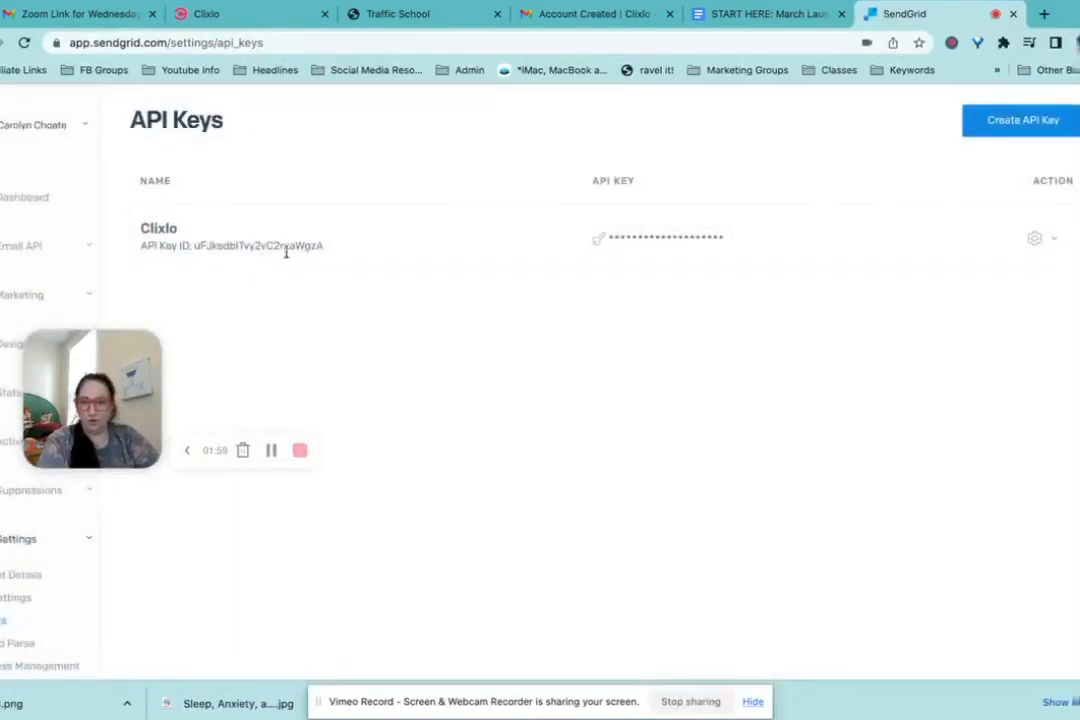
{"action": "mouse_move", "coordinate": [180, 246]}
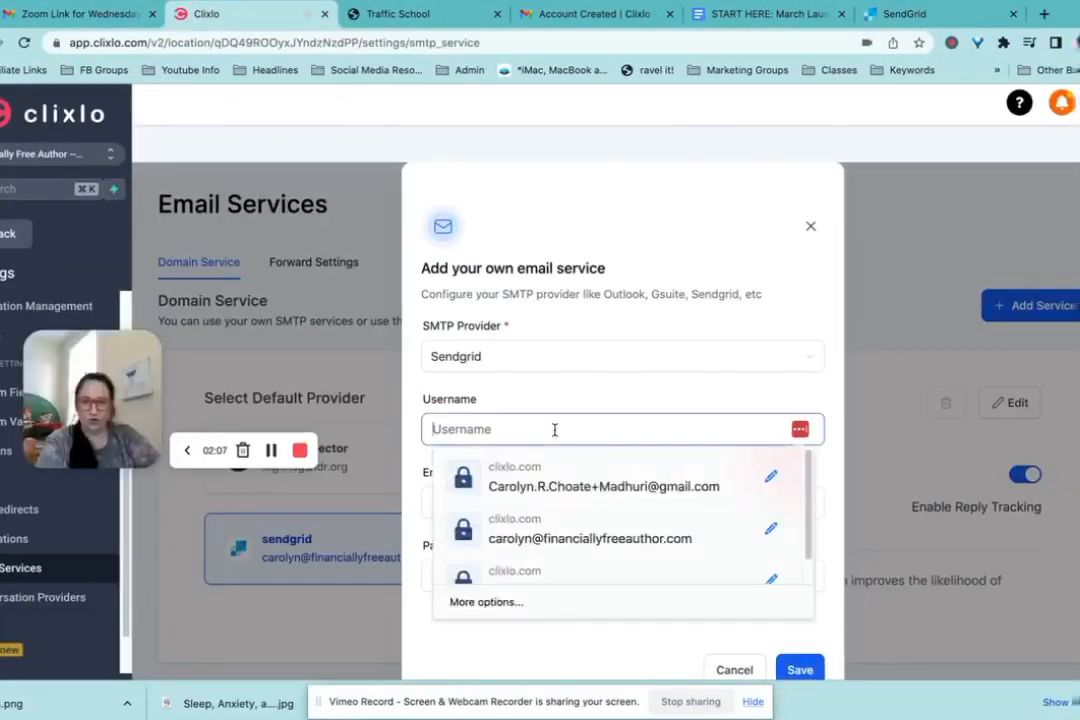
Enter 'apikey' as the Sendgrid service username and move to the next field.
{"action": "type", "text": "apike"}
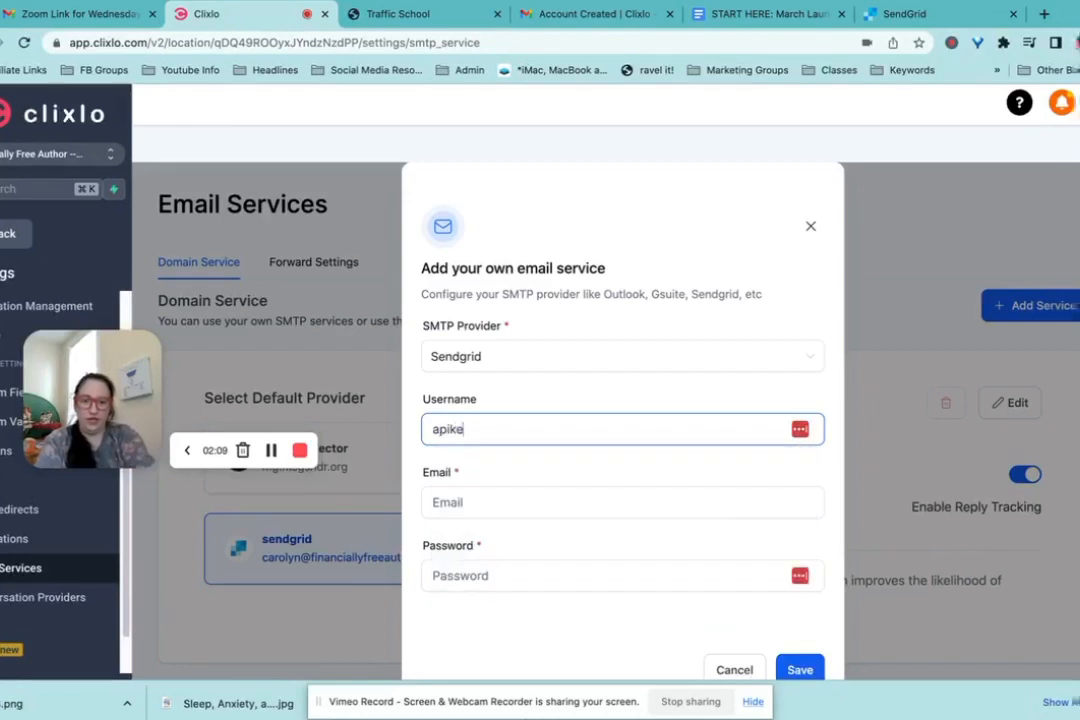
{"action": "left_click", "coordinate": [622, 502]}
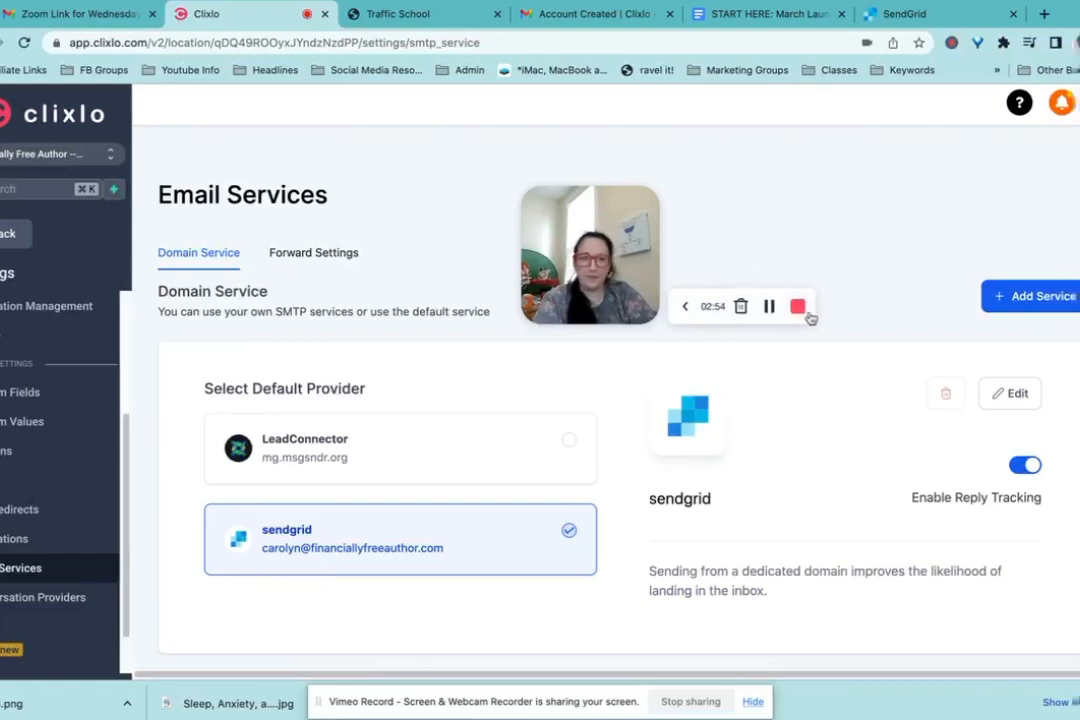
{"action": "mouse_move", "coordinate": [804, 312]}
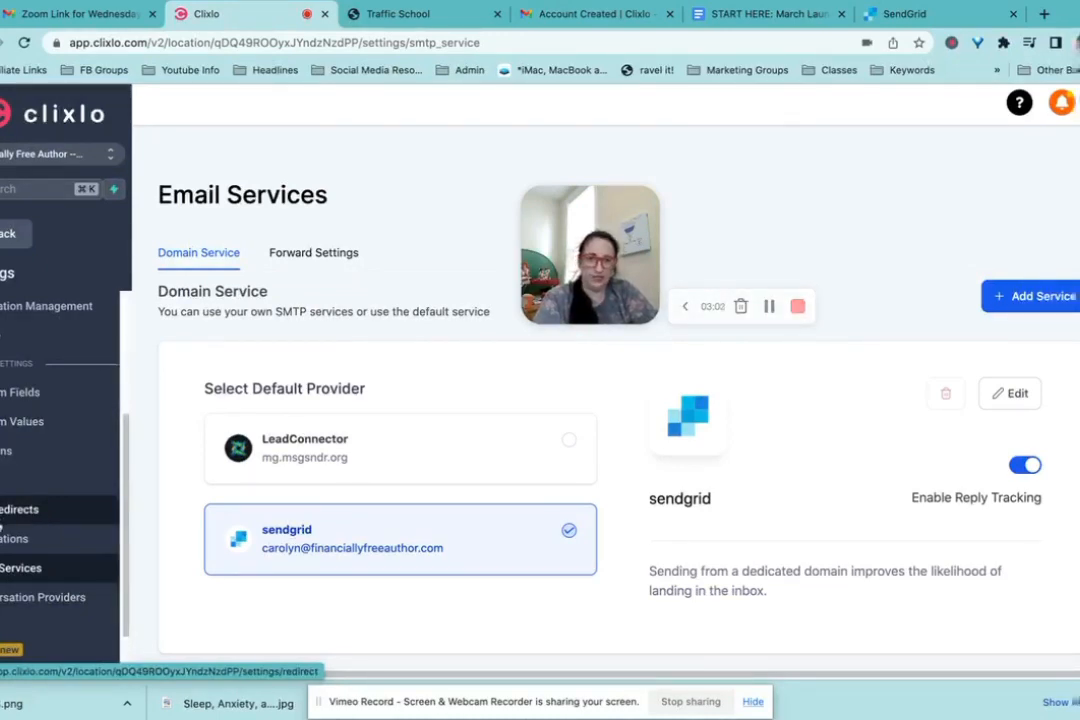
{"action": "mouse_move", "coordinate": [796, 316]}
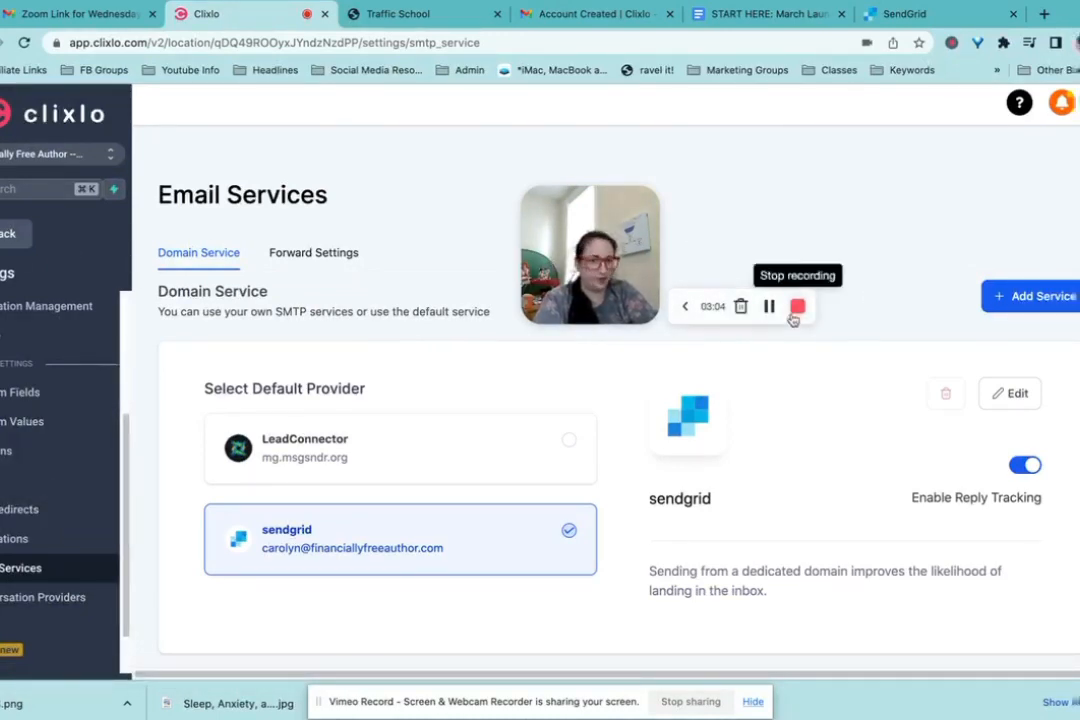